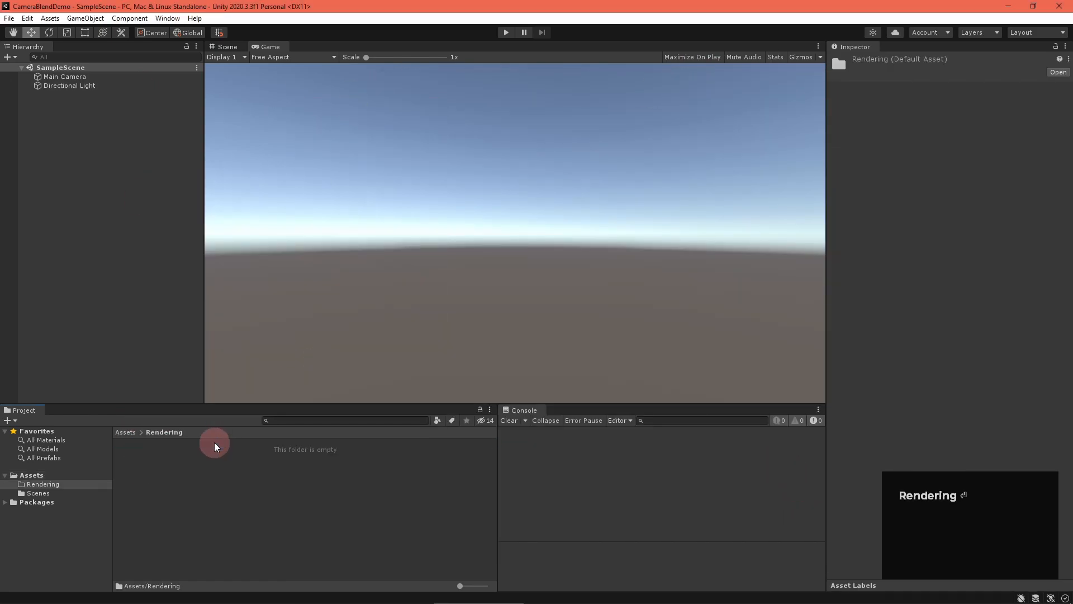
- Create the URP Pipeline Asset with its renderer in Assets/Rendering and add a cube
{"action": "left_click", "coordinate": [27, 18]}
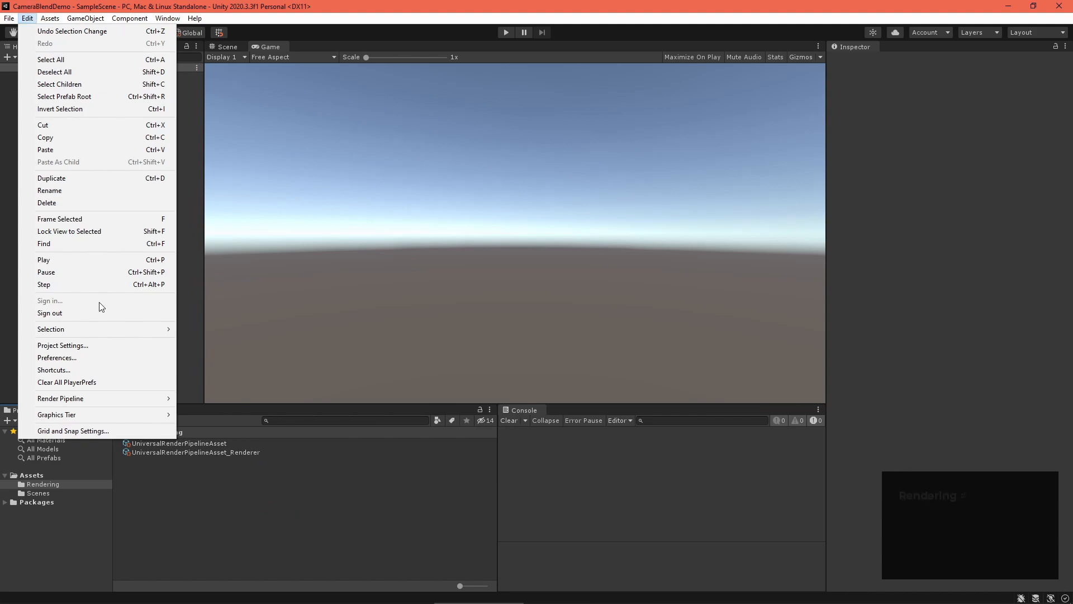
{"action": "left_click", "coordinate": [62, 345]}
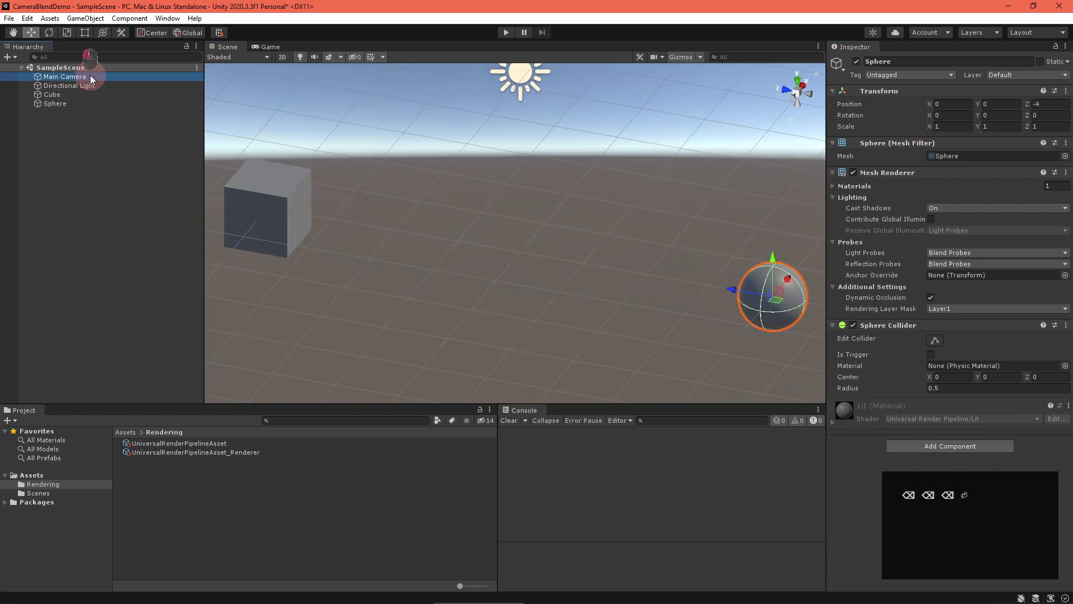
{"action": "left_click", "coordinate": [52, 94]}
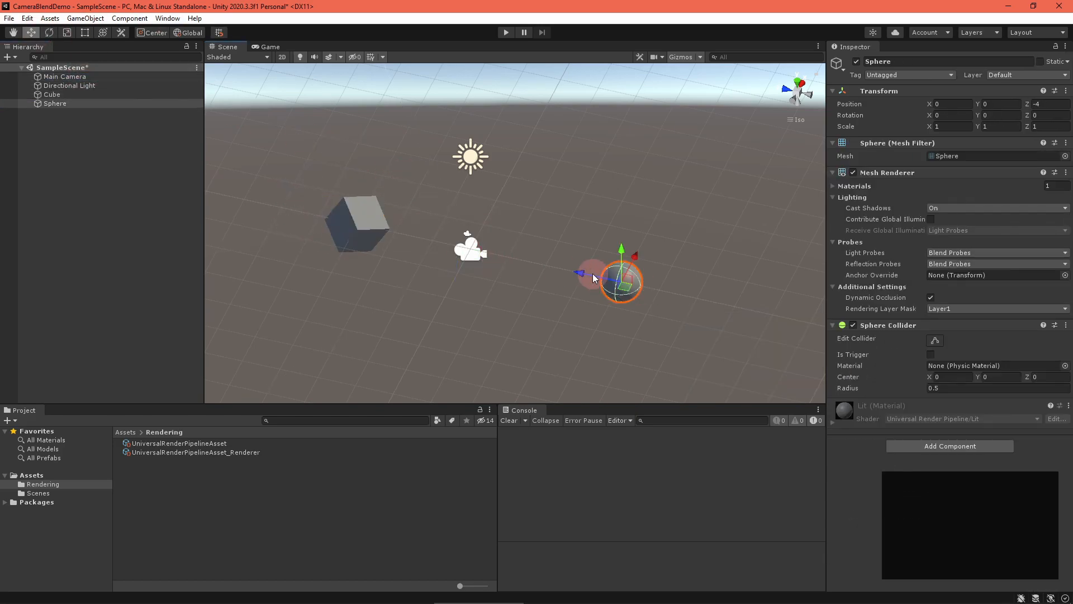
- Add a sphere beside the Main Camera, positioned at z -4
{"action": "left_click", "coordinate": [82, 67]}
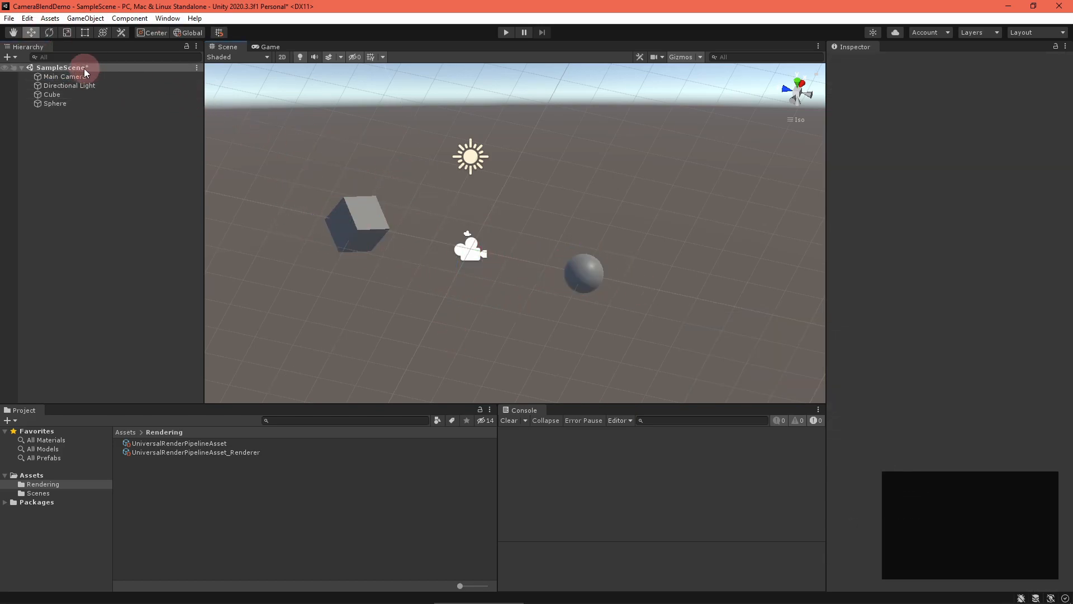
{"action": "left_click", "coordinate": [65, 76]}
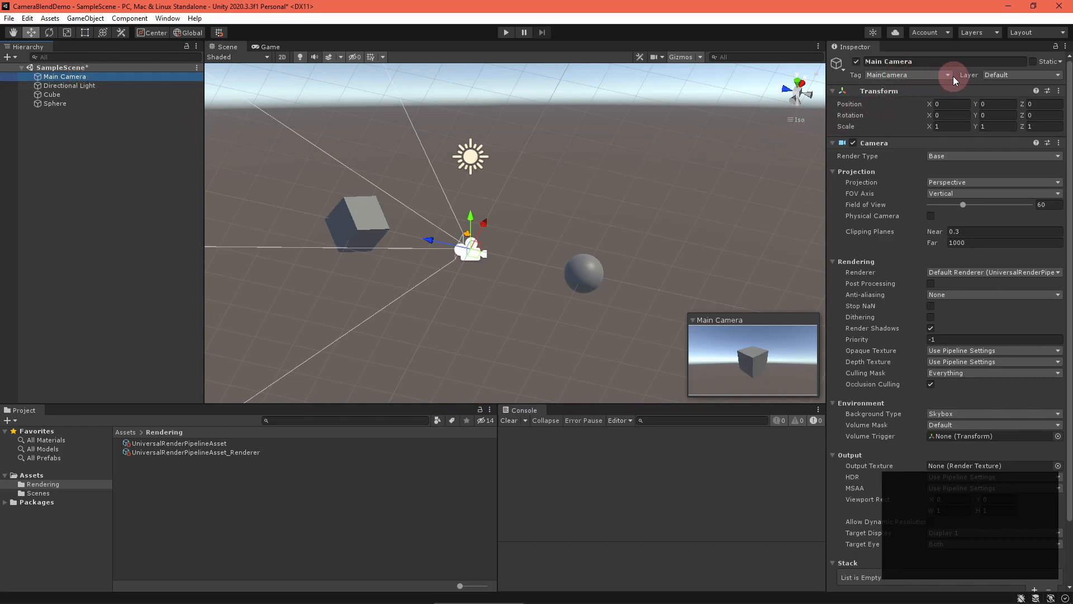
{"action": "left_click", "coordinate": [85, 18]}
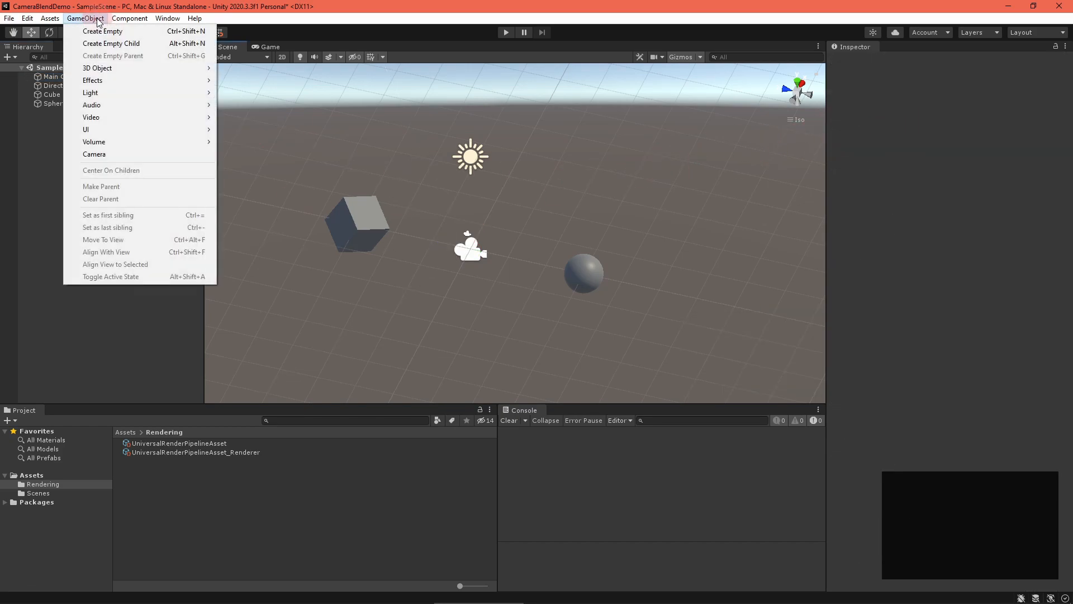
- Add a BlendCamera rotated 180 degrees on Y and remove its Audio Listener
{"action": "left_click", "coordinate": [94, 154]}
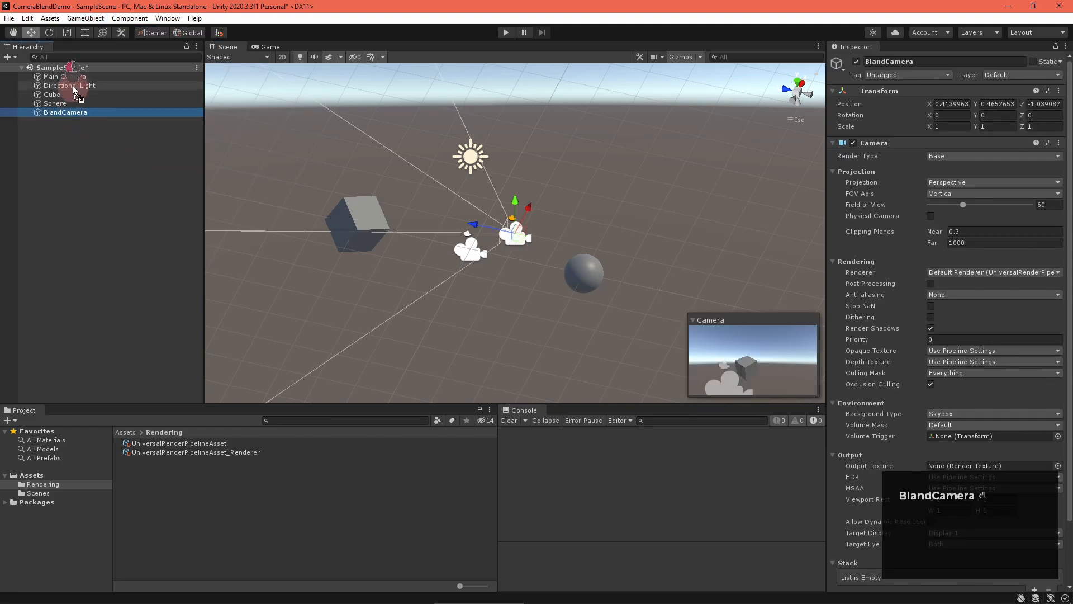
{"action": "type", "text": "180"}
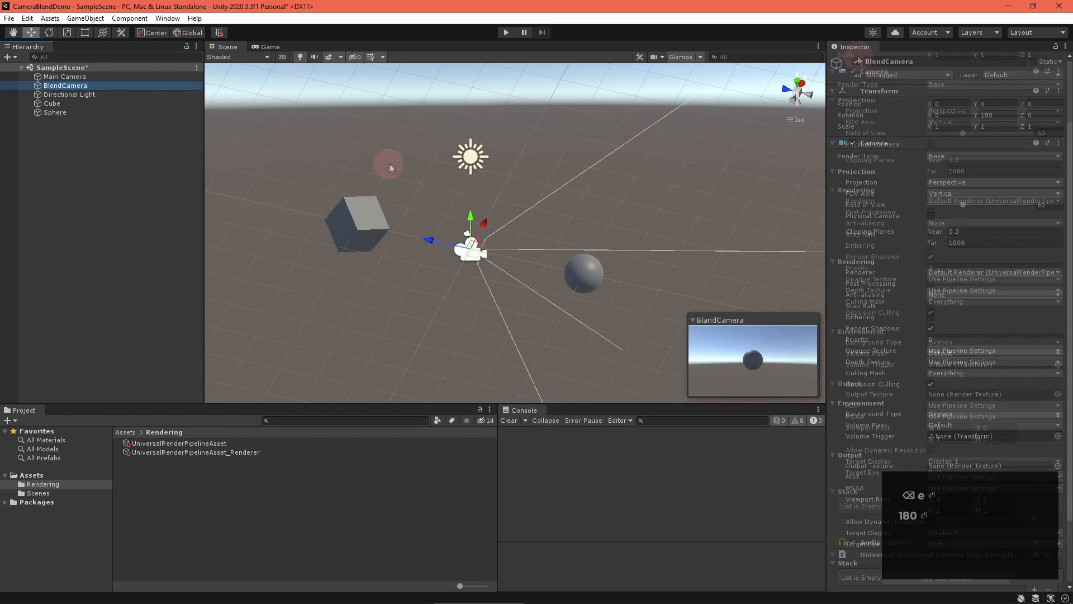
{"action": "left_click", "coordinate": [1056, 155]}
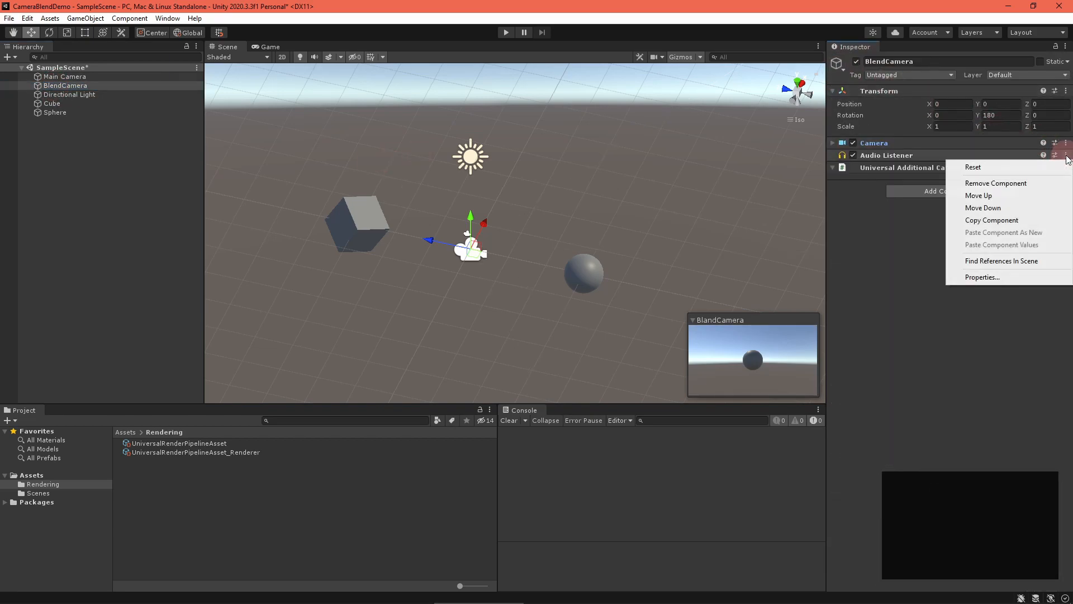
{"action": "left_click", "coordinate": [996, 183]}
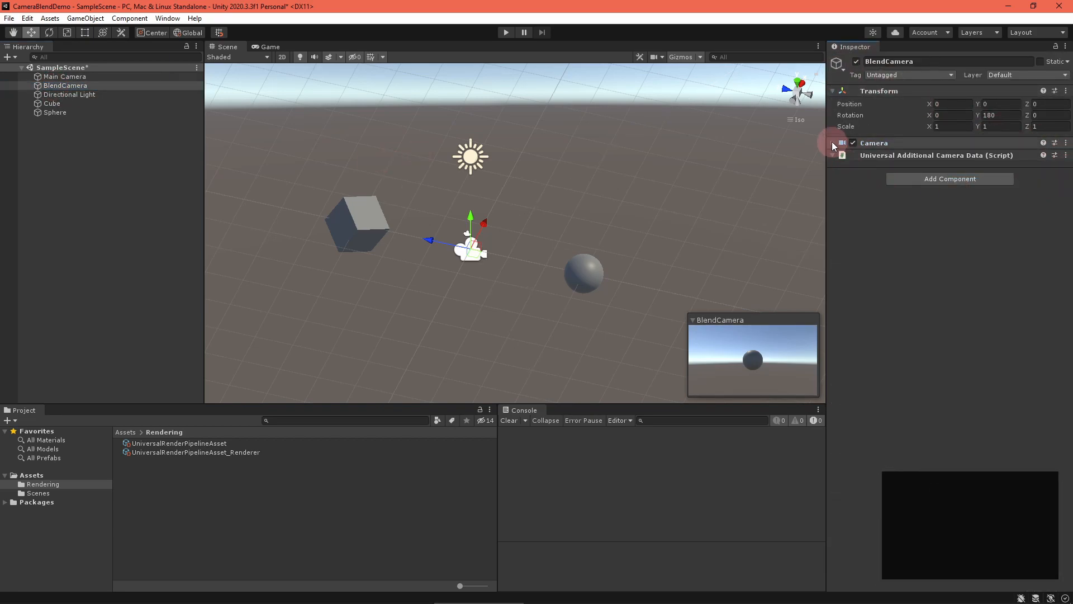
{"action": "left_click", "coordinate": [834, 143]}
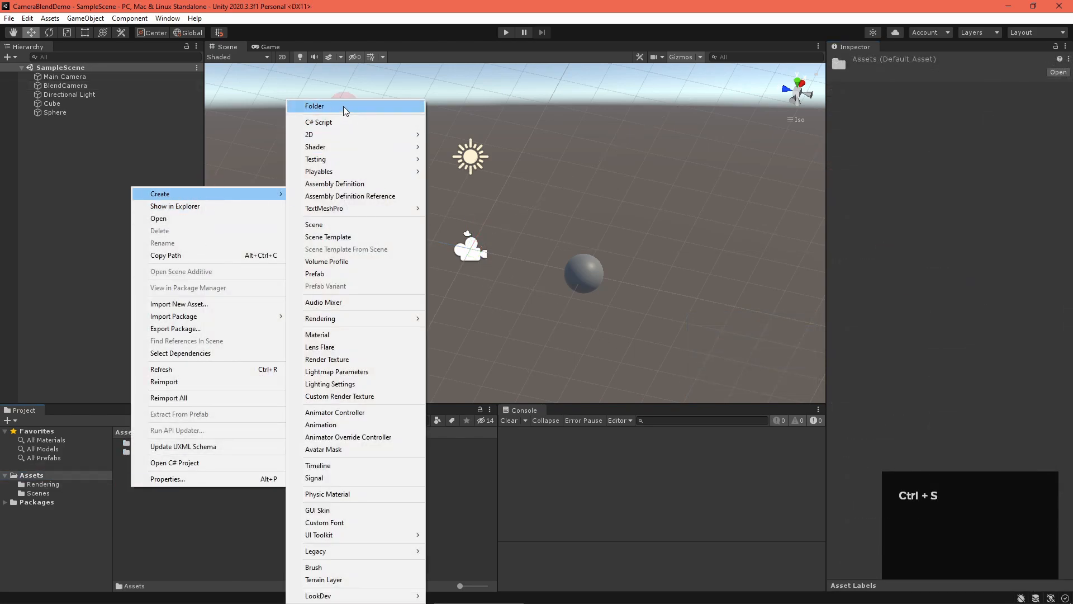
- Create a Scripts folder containing a new C# script named RenderTextureManager
{"action": "left_click", "coordinate": [314, 107]}
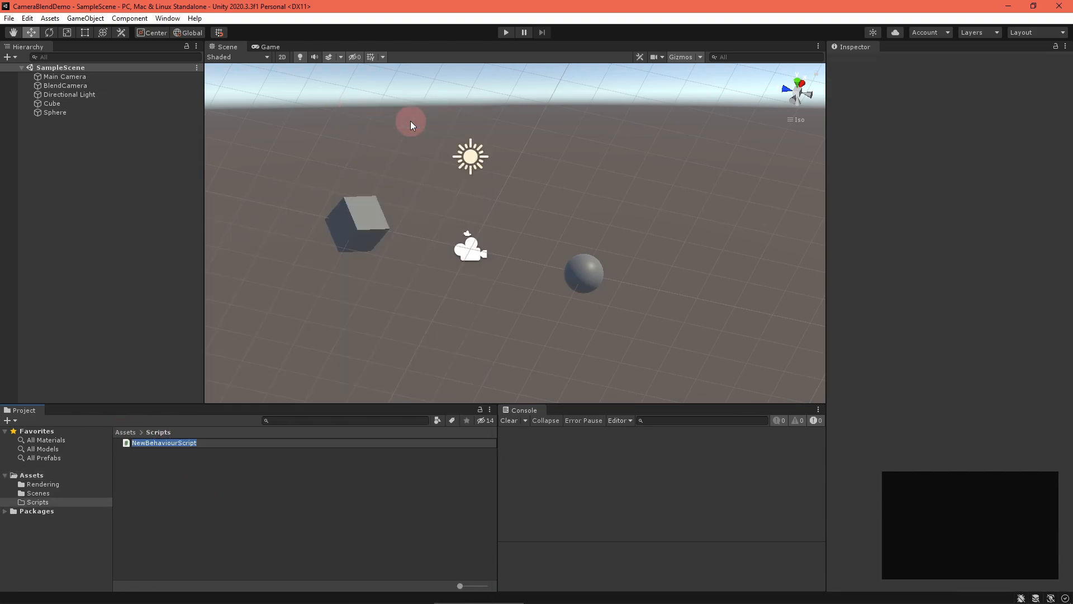
{"action": "type", "text": "RenderTextureManager"}
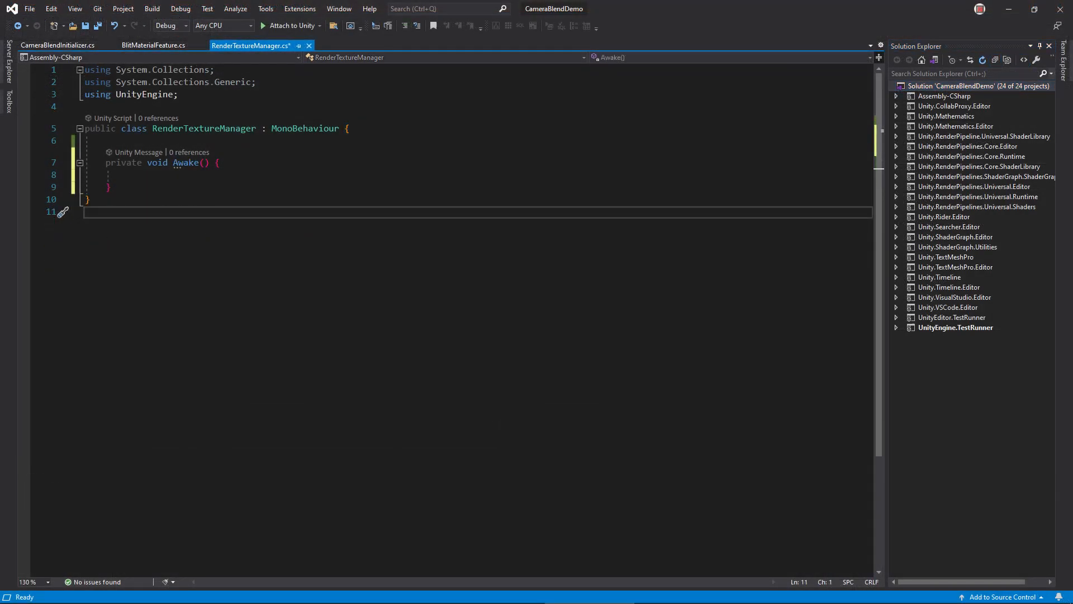
- In Awake, create a Screen.width x Screen.height RenderTexture and Debug.Assert that tex.Create() succeeds
{"action": "type", "text": "var tex = new RenderTexture(Screen.width, Screen.height, 8);"}
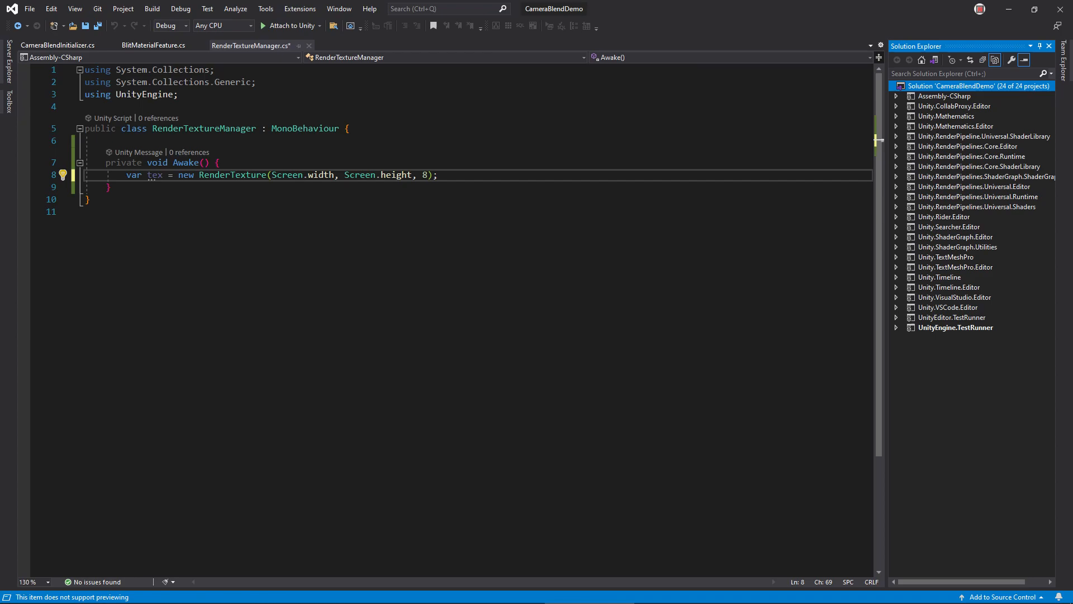
{"action": "type", "text": "Debug.Assert(tex.Create(), \"Failed to create camera blending render texture\");"}
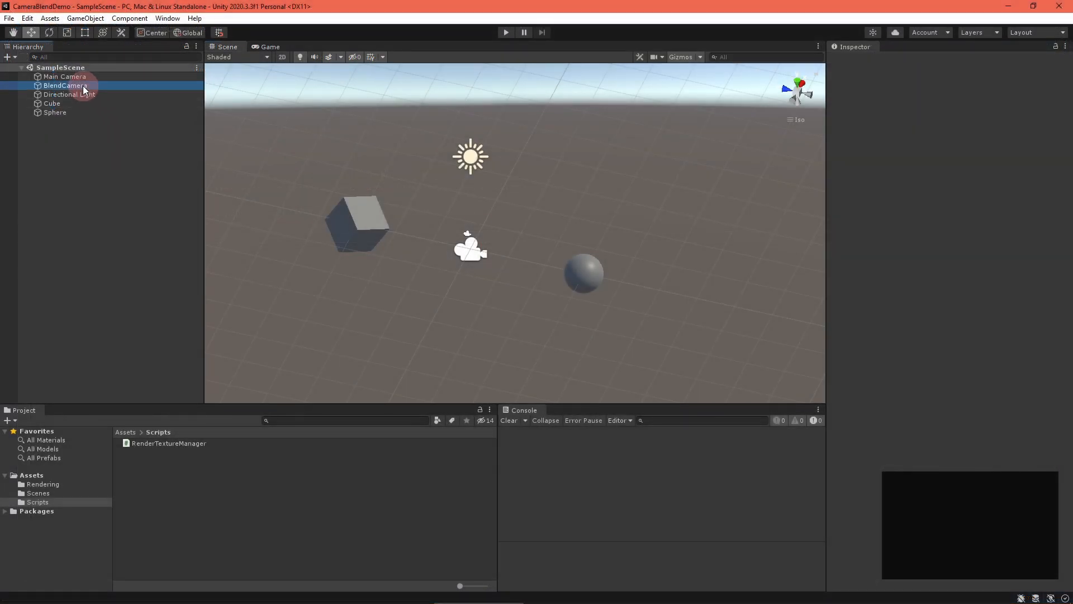
- With BlendCamera selected, create a C# script named BlitMaterialFeature in Scripts
{"action": "left_click", "coordinate": [65, 85]}
{"action": "type", "text": "Bl"}
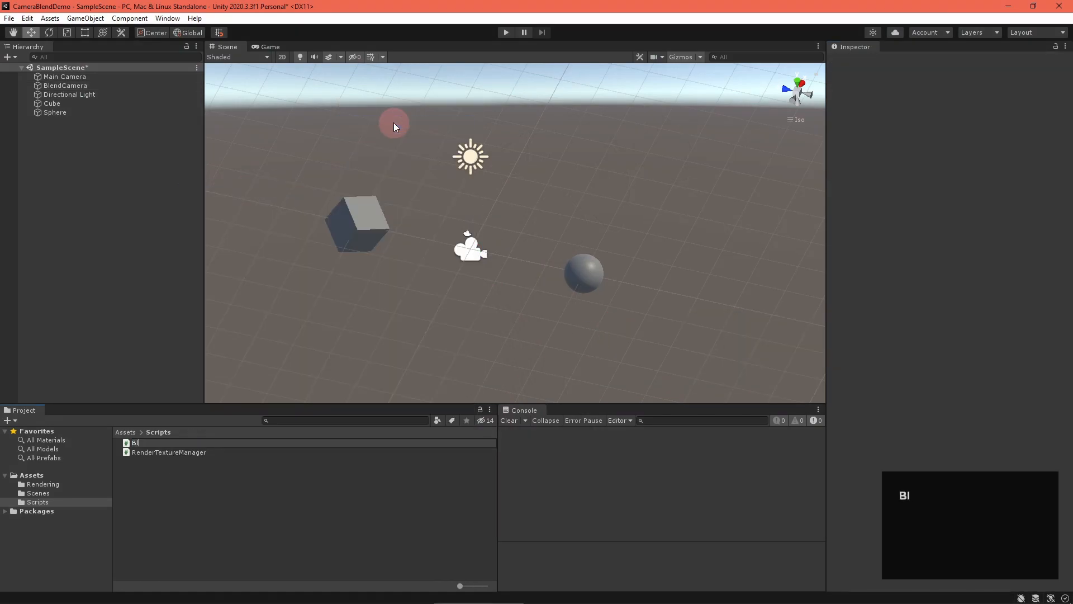
{"action": "type", "text": "itMaterialFeatur"}
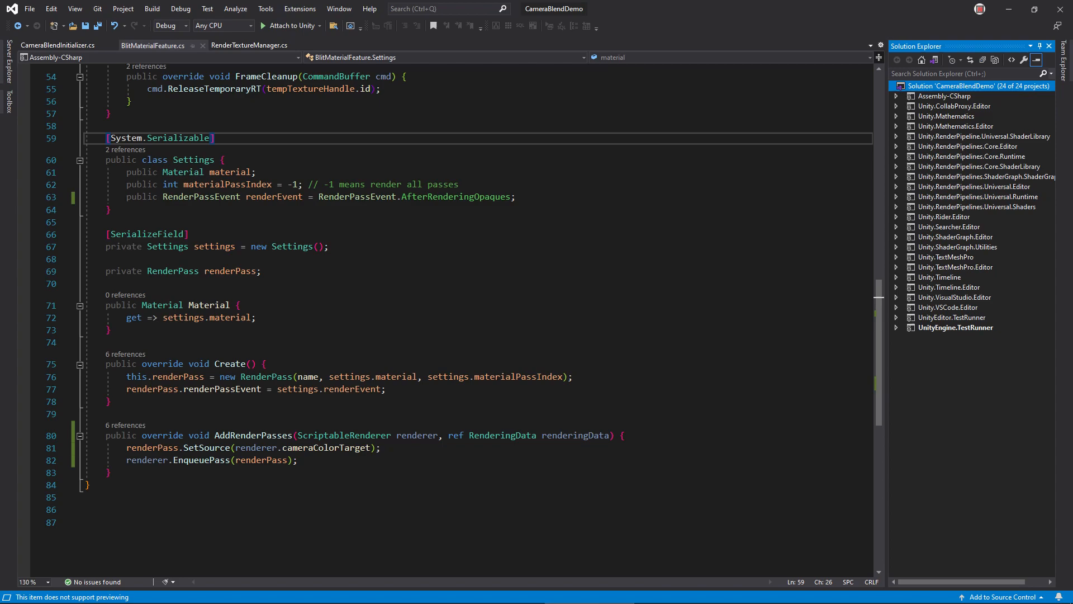
- Add the field public bool mainCameraOnly; to the Settings class
{"action": "type", "text": "public bool mainCameraOnly;"}
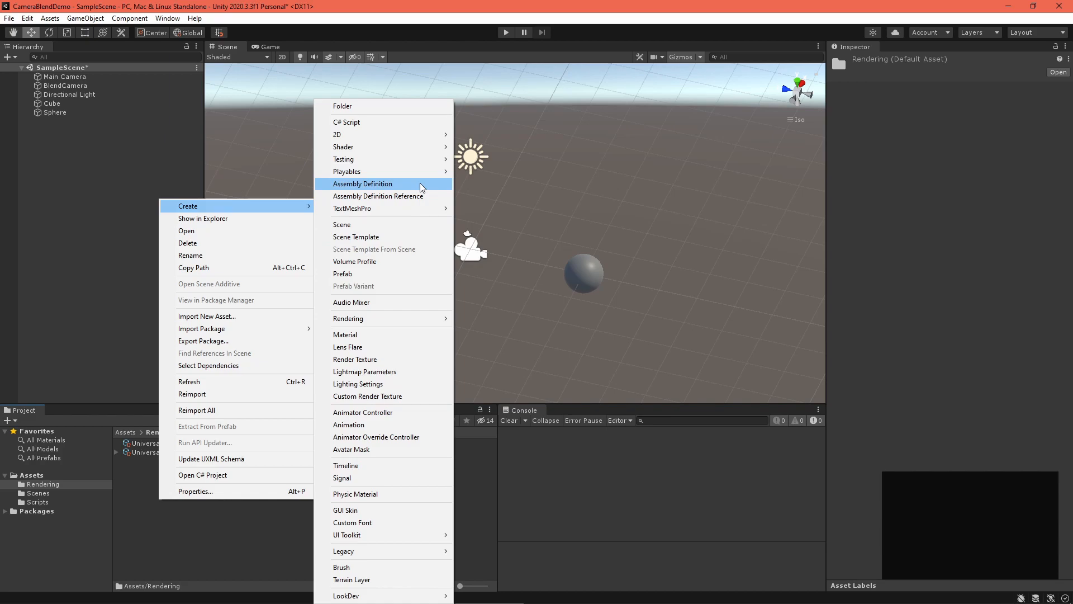
{"action": "mouse_move", "coordinate": [506, 240]}
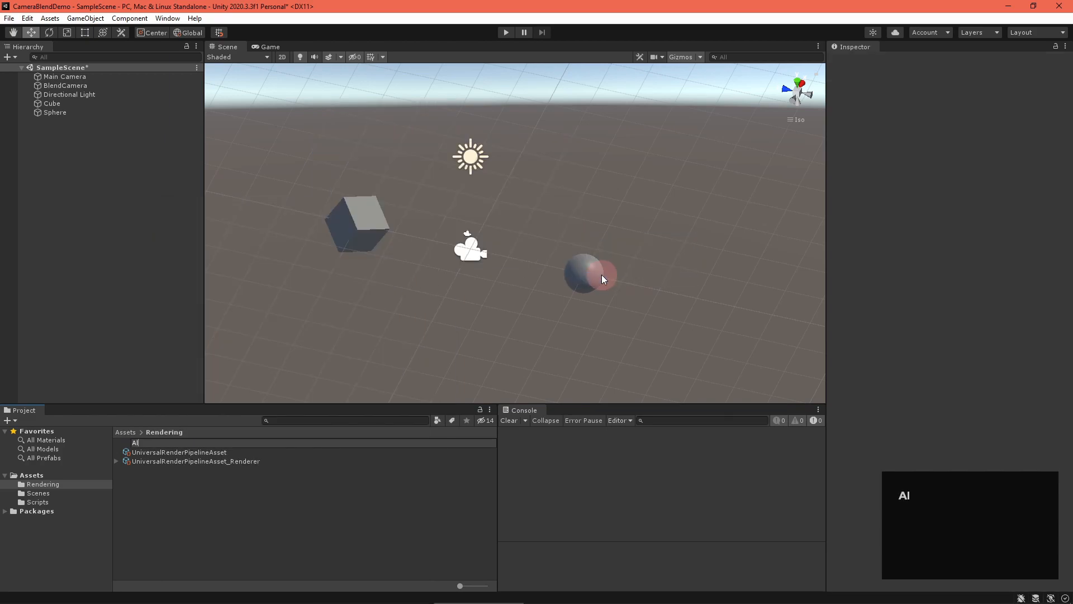
- Create an Unlit Shader Graph named AlphaBlendTextures with a MainTex texture property referenced as _MainTex
{"action": "type", "text": "AlphaBlendTextures"}
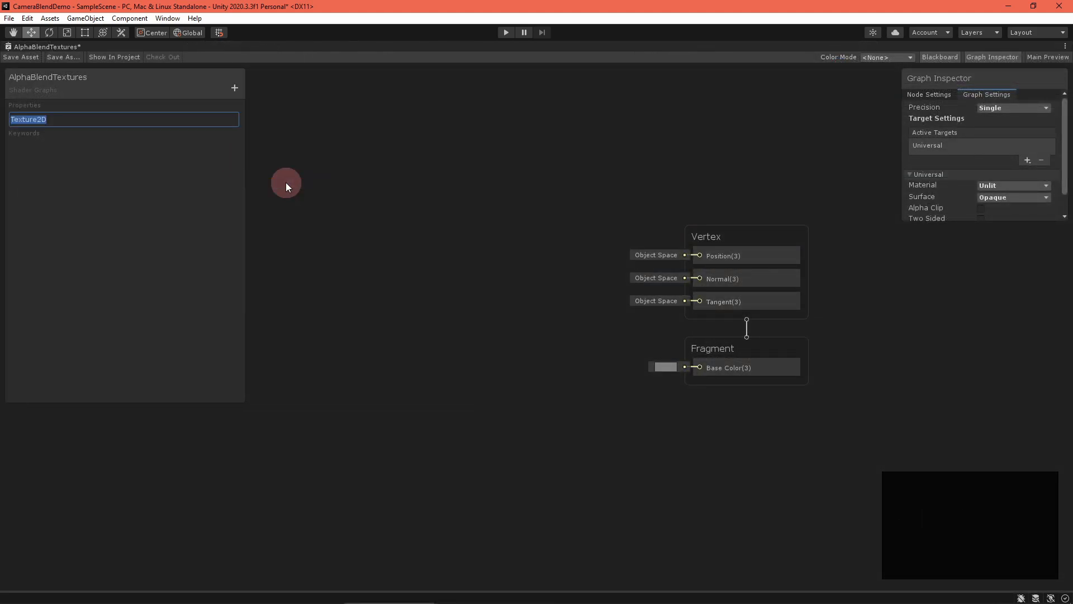
{"action": "type", "text": "MainTex"}
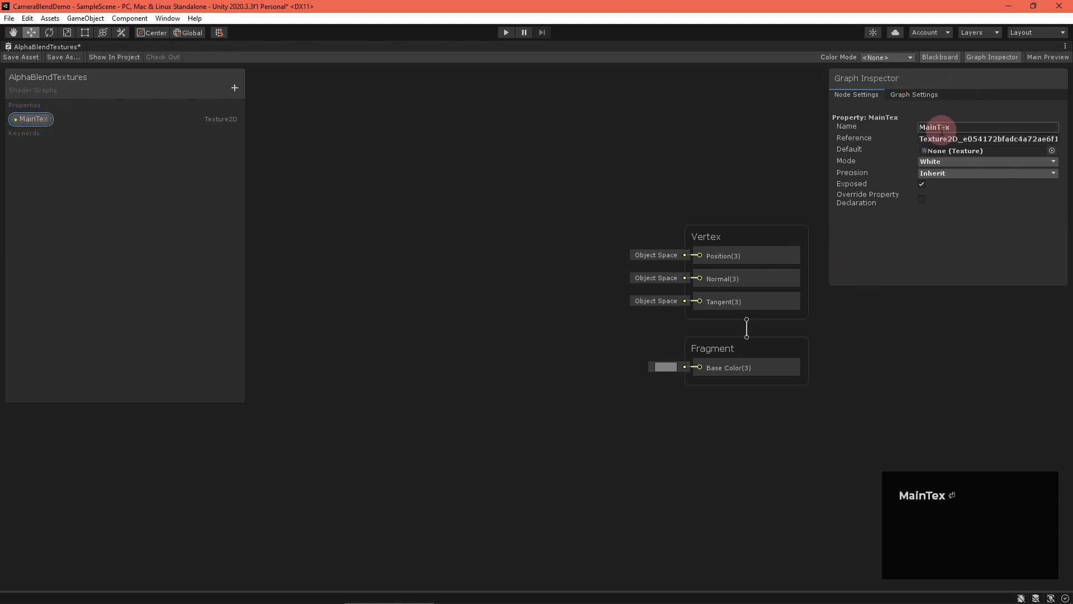
{"action": "type", "text": "_MainTex"}
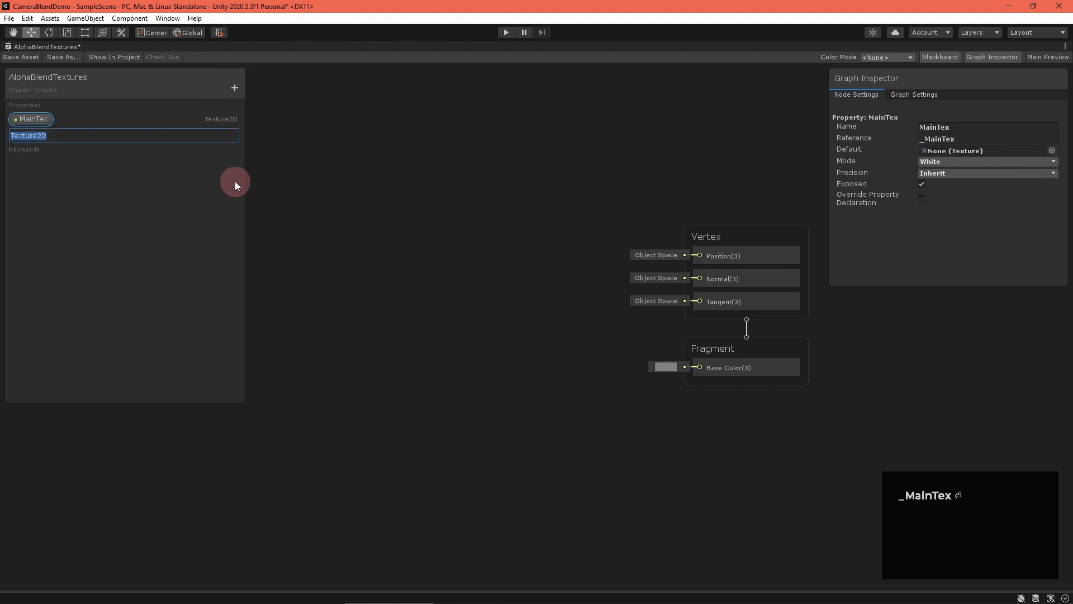
- Add a BlendTex texture property referenced as _BlendTex
{"action": "type", "text": "_BlendTex"}
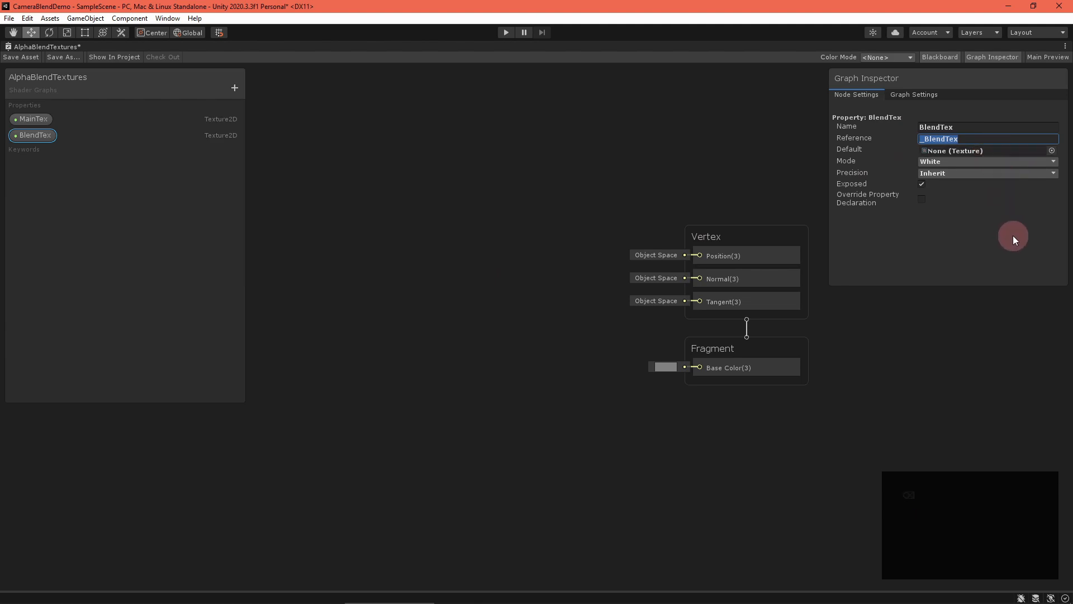
{"action": "left_click", "coordinate": [33, 119]}
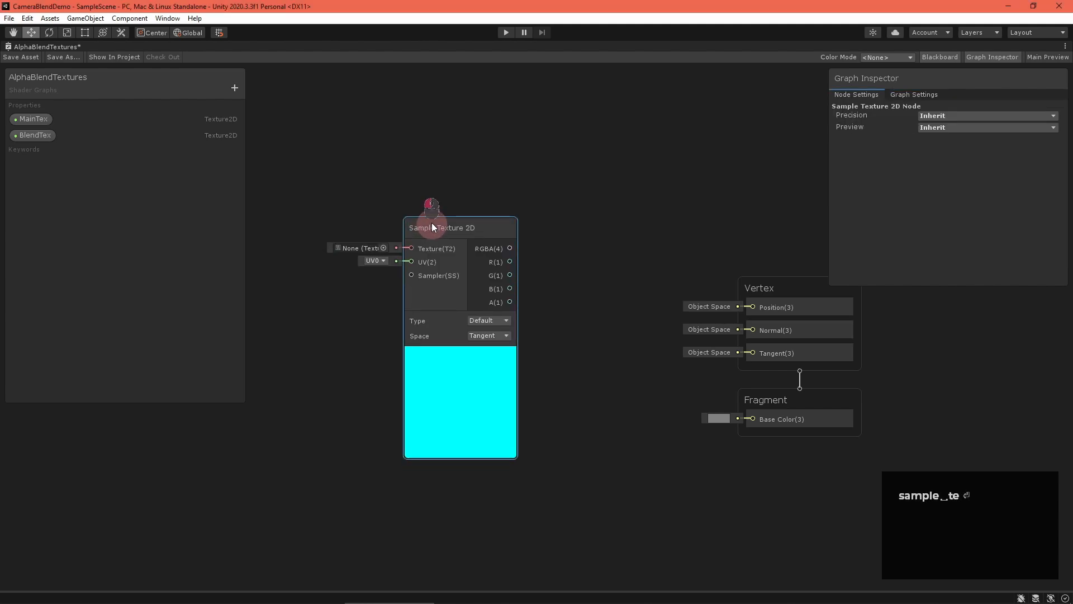
- Wire MainTex into a Sample Texture 2D node and duplicate the node for BlendTex
{"action": "left_click_drag", "start_coordinate": [33, 119], "coordinate": [411, 181]}
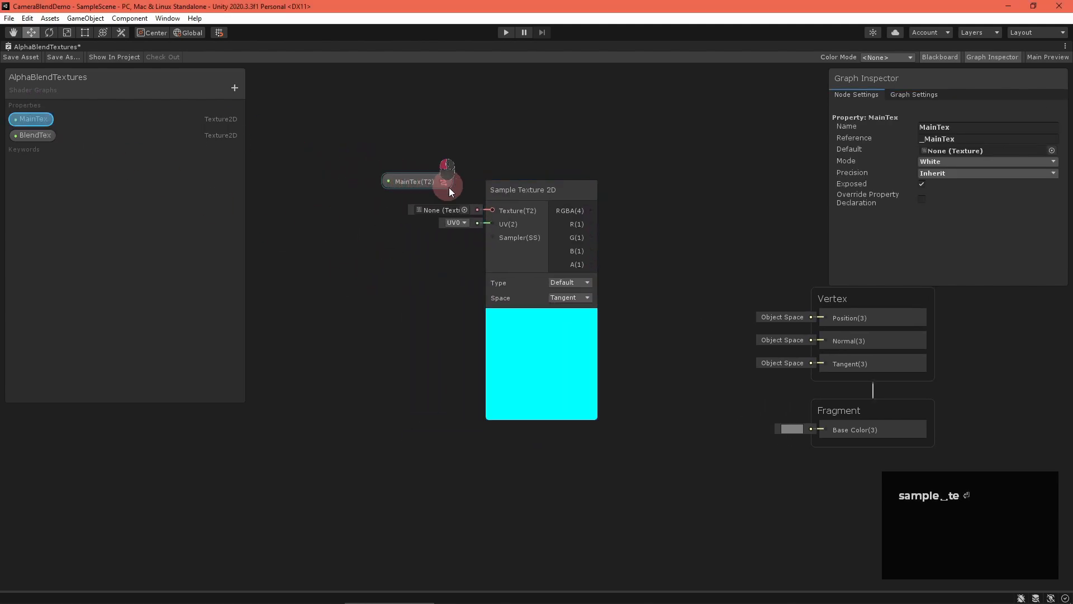
{"action": "right_click", "coordinate": [450, 429]}
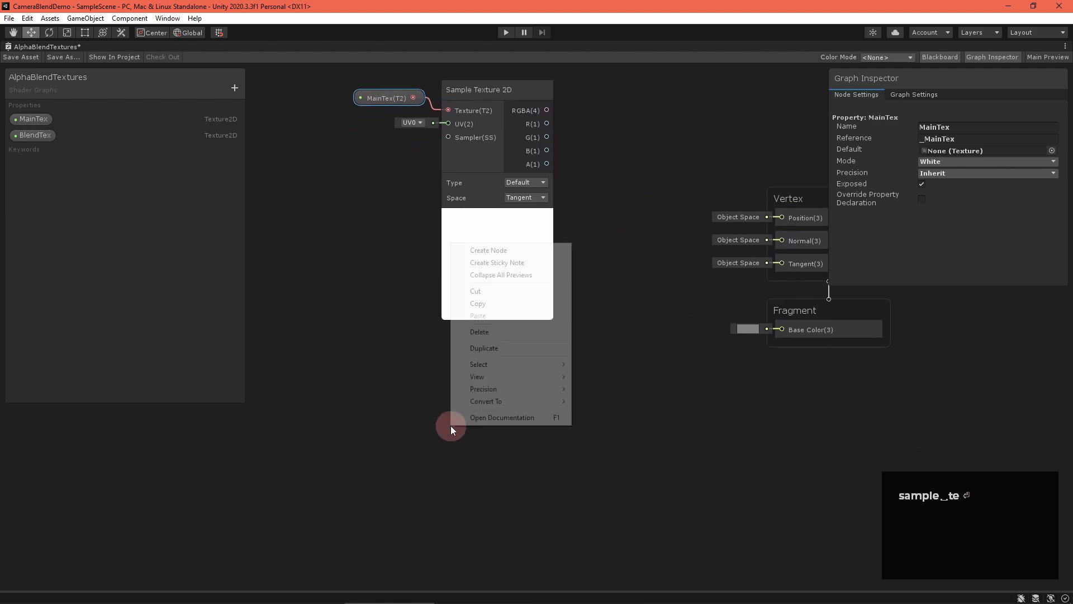
{"action": "left_click", "coordinate": [484, 348]}
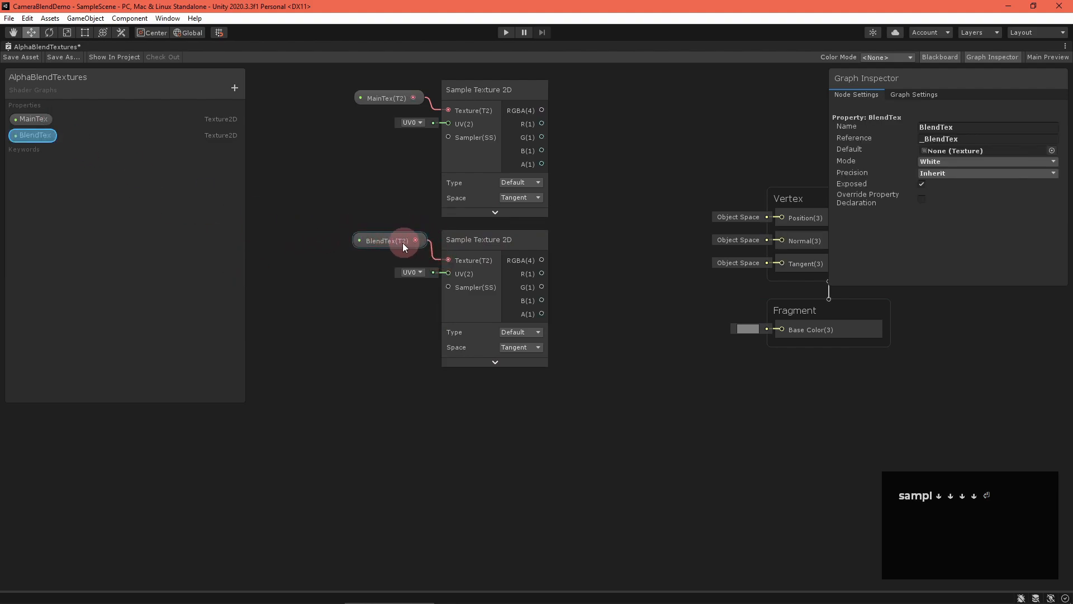
{"action": "right_click", "coordinate": [619, 343]}
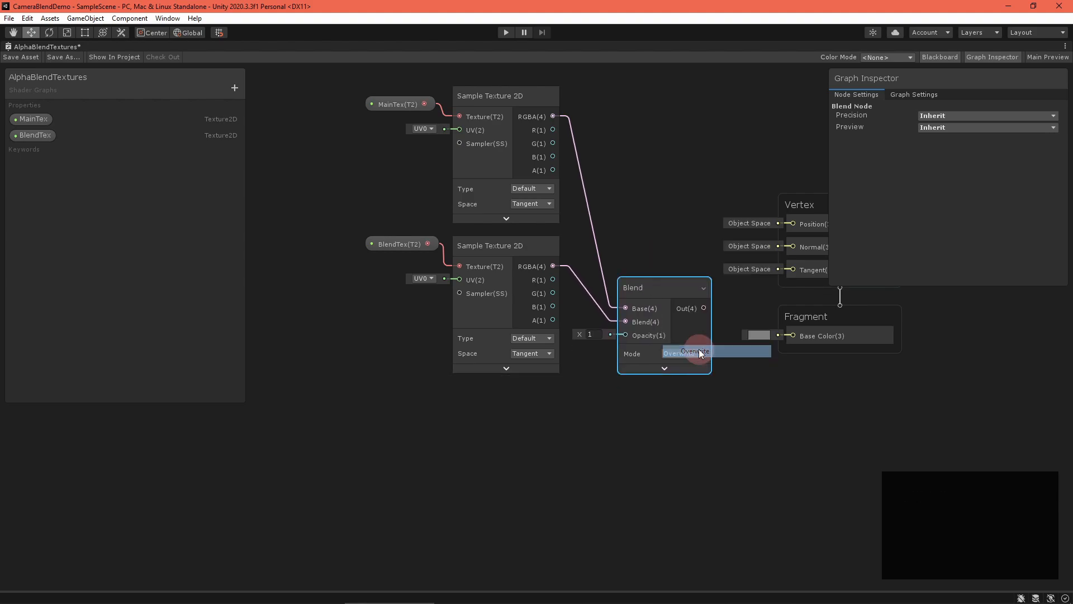
- Set the Blend node mode to Overwrite
{"action": "left_click", "coordinate": [692, 351]}
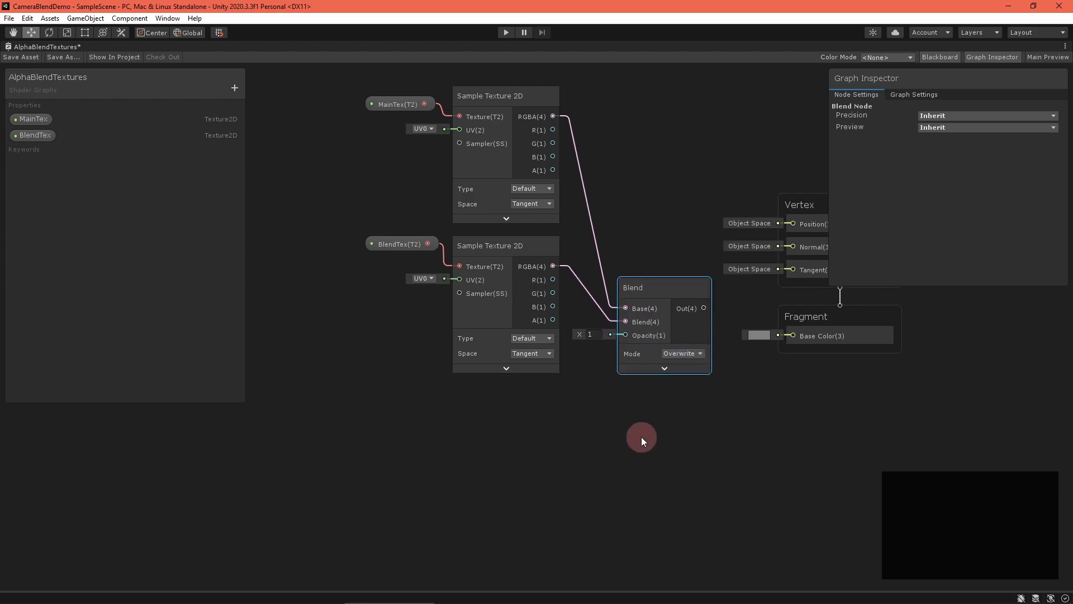
{"action": "left_click_drag", "start_coordinate": [641, 441], "coordinate": [673, 411]}
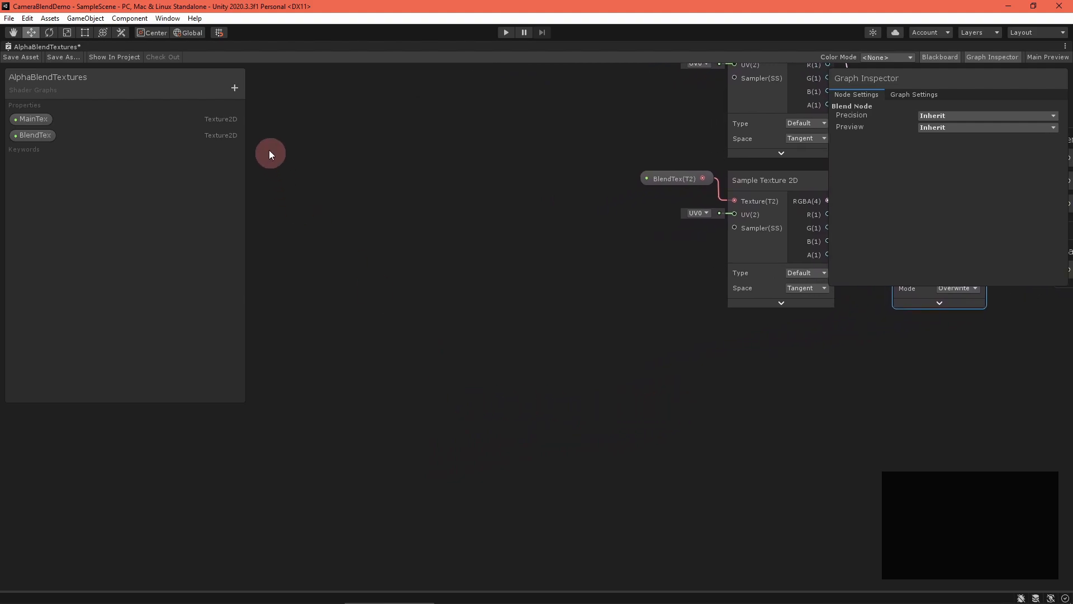
- Add float properties StartTime (reference _StartTime) and Period to the Blackboard
{"action": "type", "text": "StartTime"}
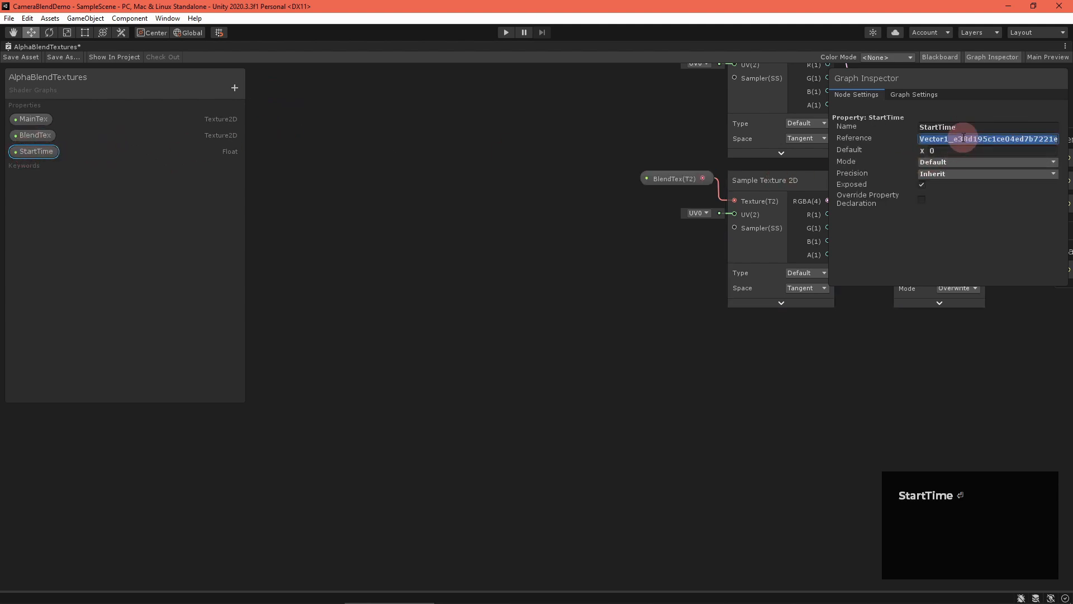
{"action": "type", "text": "_StartTime"}
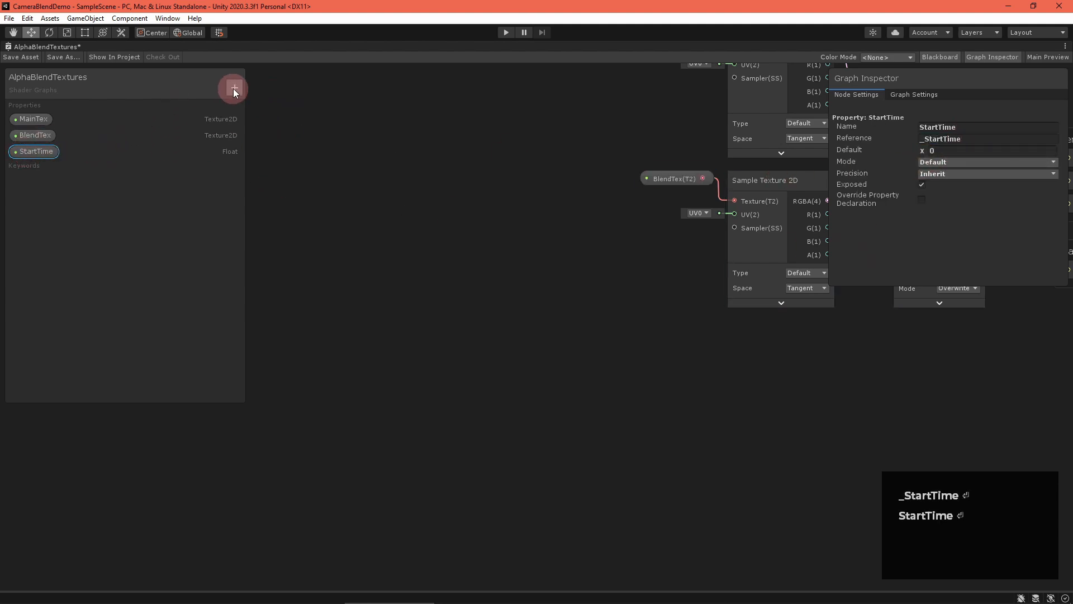
{"action": "left_click", "coordinate": [234, 88]}
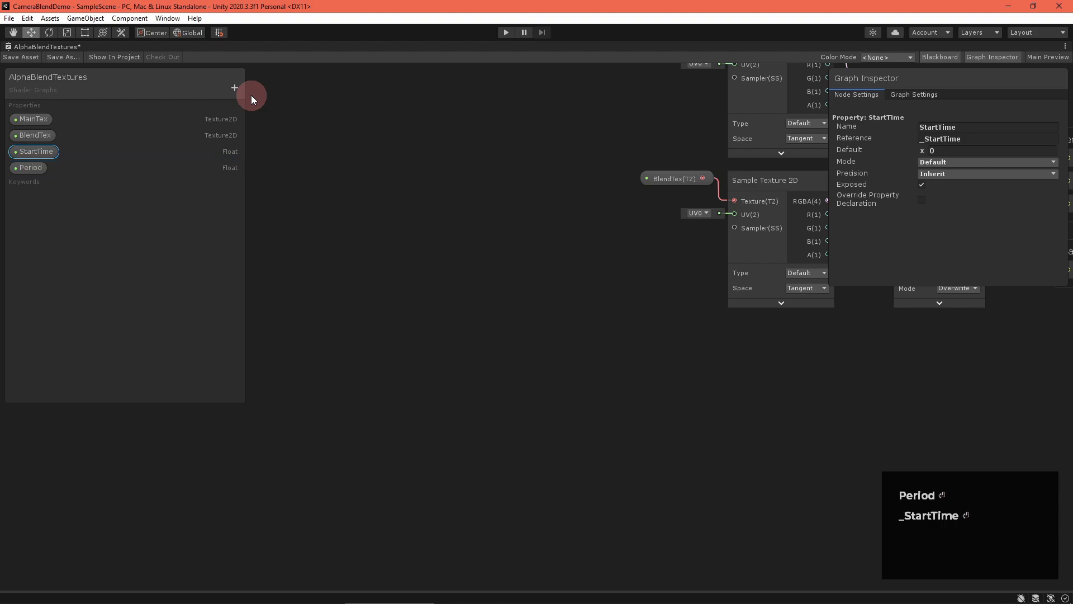
{"action": "left_click", "coordinate": [30, 167]}
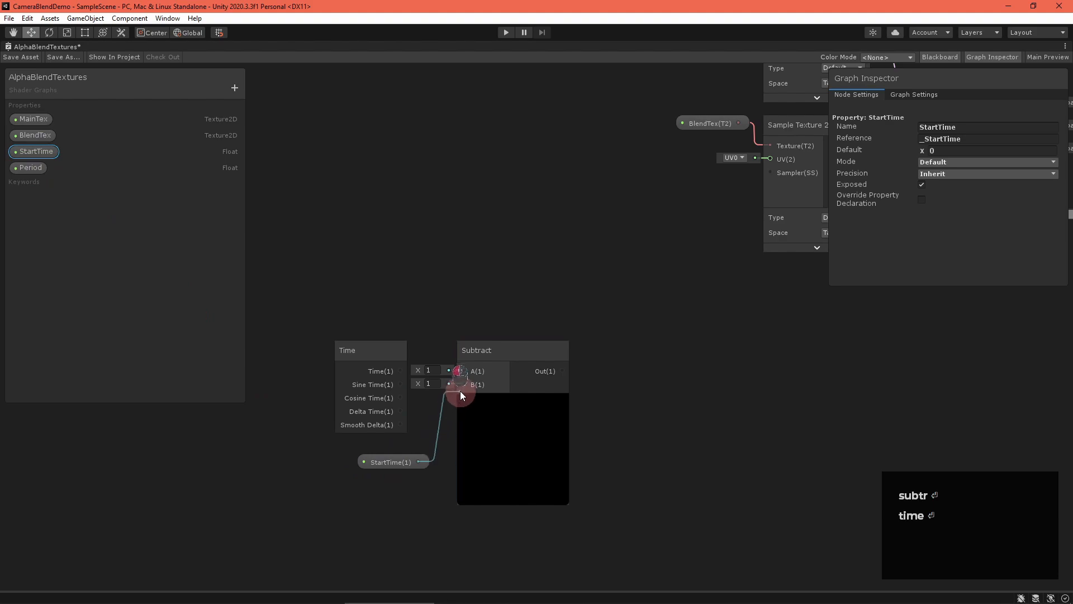
- Subtract StartTime from Time, divide by Period and clamp with a Saturate node
{"action": "left_click", "coordinate": [493, 350]}
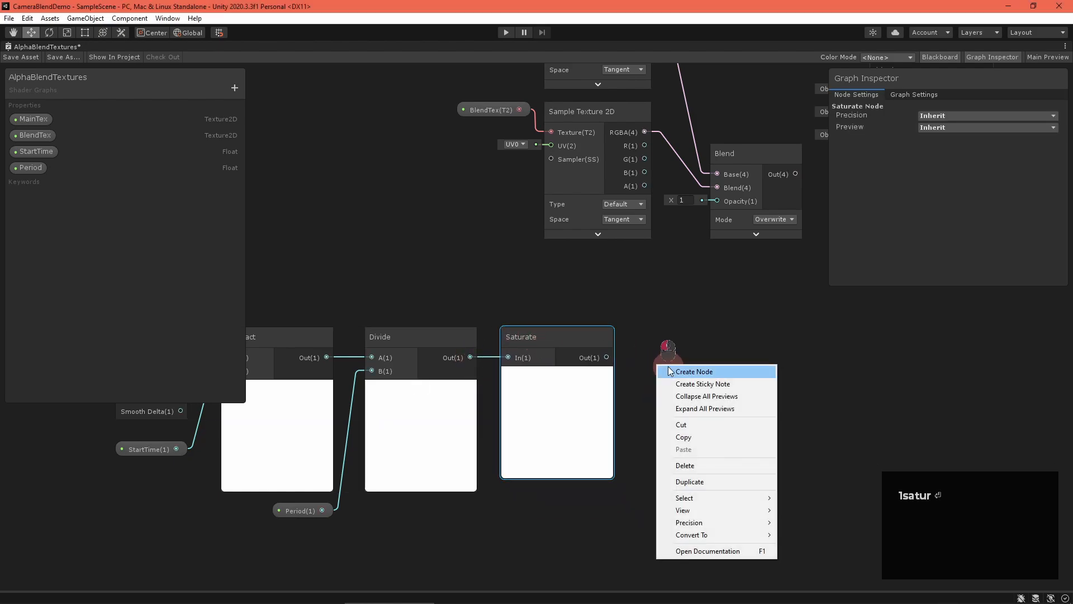
{"action": "left_click", "coordinate": [694, 371]}
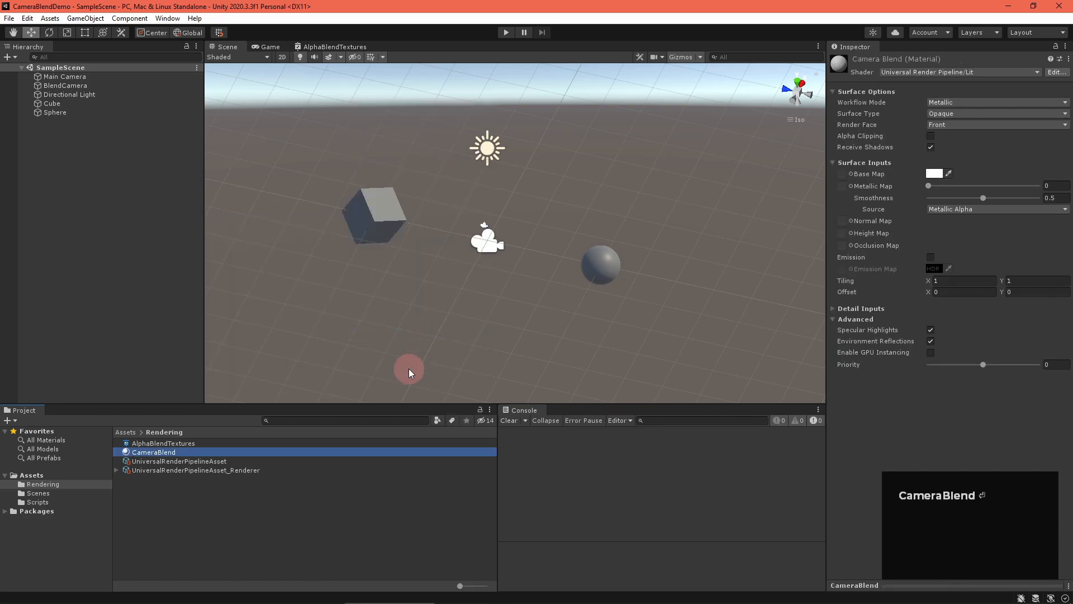
- Assign the AlphaBlendTextures shader graph to the CameraBlend material
{"action": "left_click", "coordinate": [958, 73]}
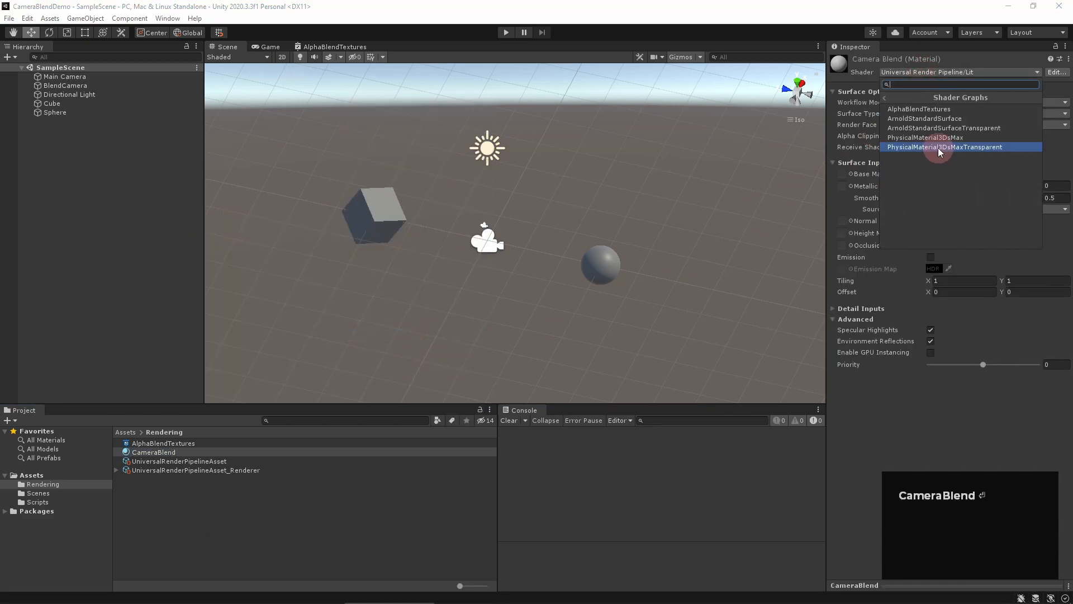
{"action": "left_click", "coordinate": [196, 469]}
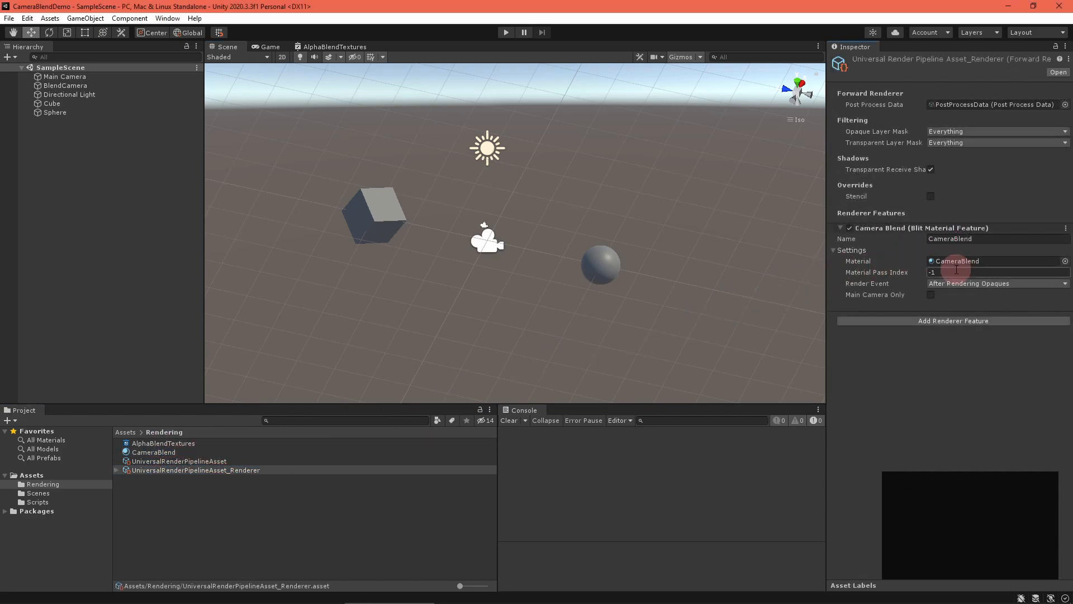
- Set the feature's pass index 0, render event After Rendering Transparents, and Main Camera Only
{"action": "type", "text": "0"}
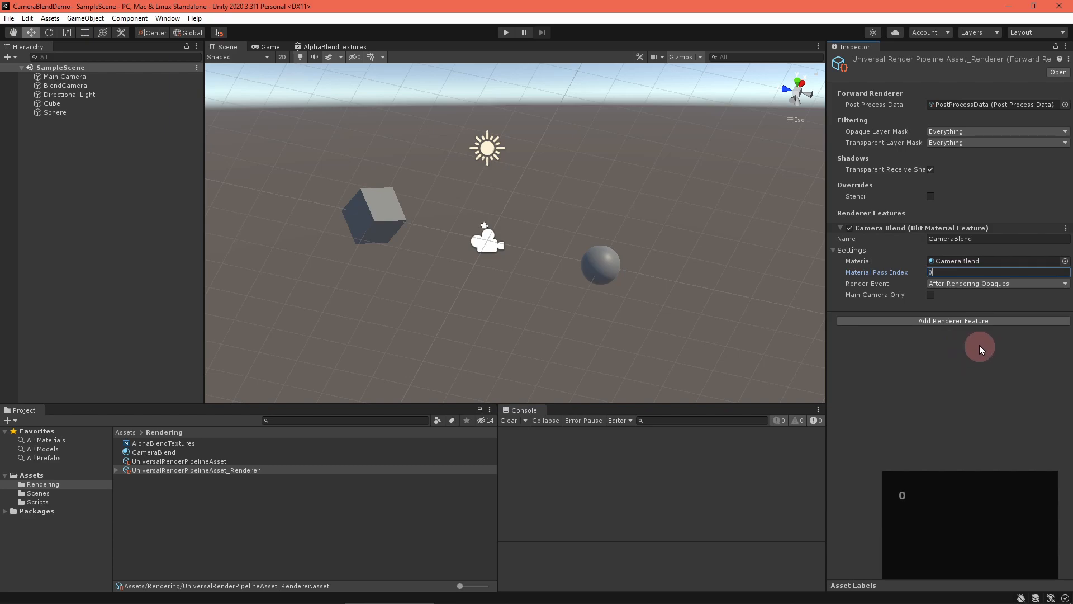
{"action": "left_click", "coordinate": [994, 283]}
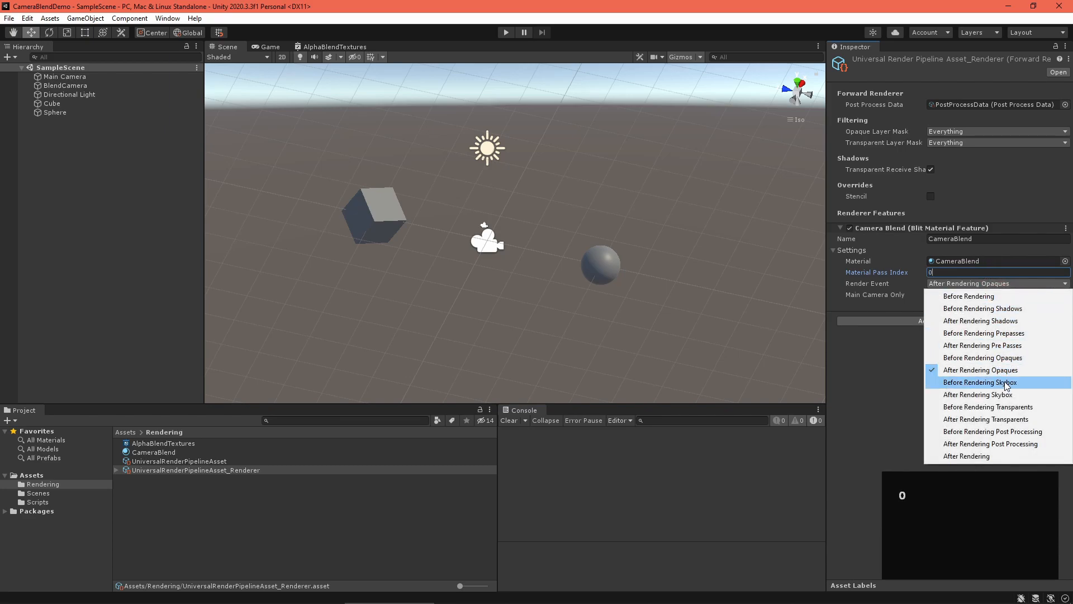
{"action": "left_click", "coordinate": [986, 419]}
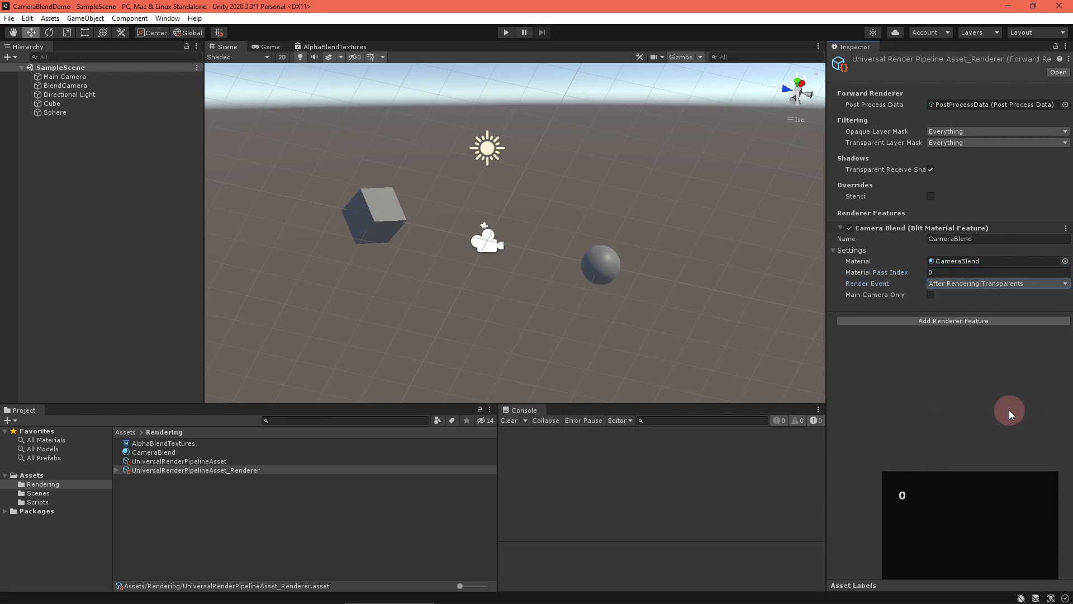
{"action": "left_click", "coordinate": [930, 294]}
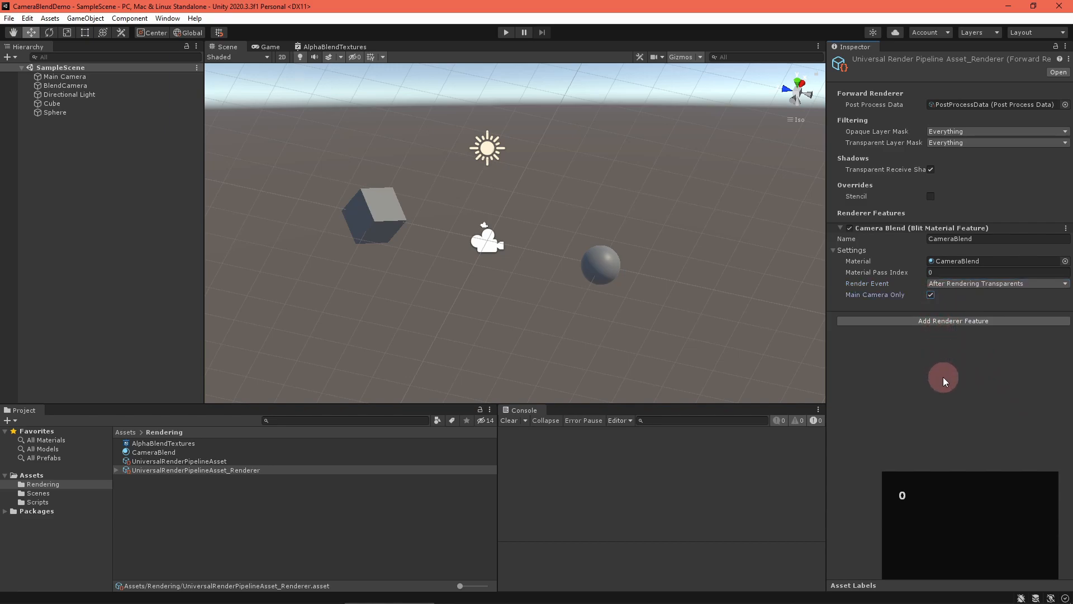
{"action": "mouse_move", "coordinate": [946, 375]}
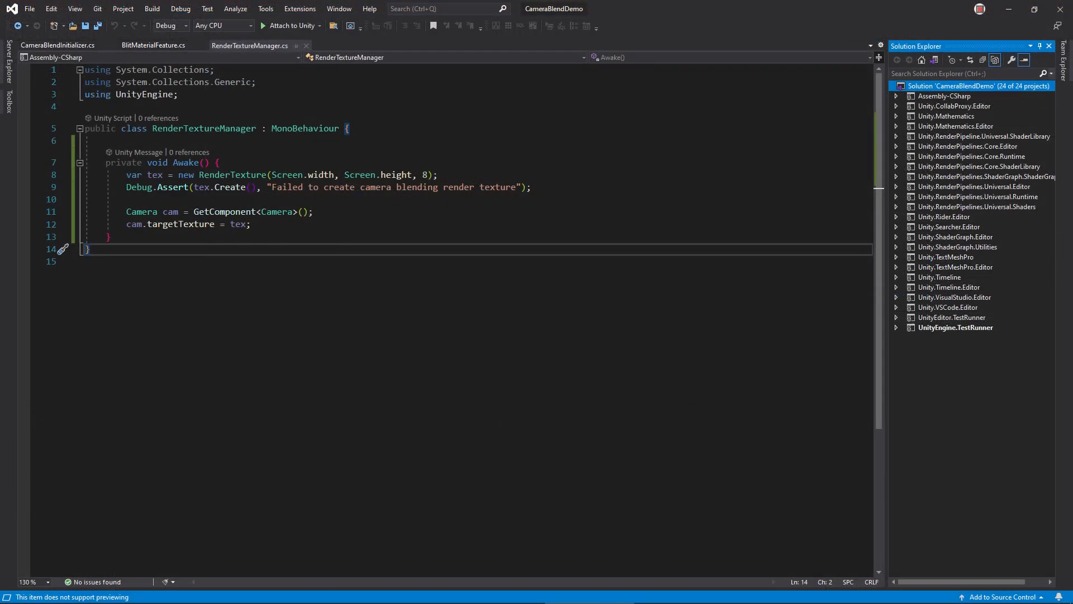
- Declare a serialized setToMaterial field and assign the render texture to it as _BlendTex in Awake
{"action": "type", "text": "[SerializeField] private Material setToMaterial;"}
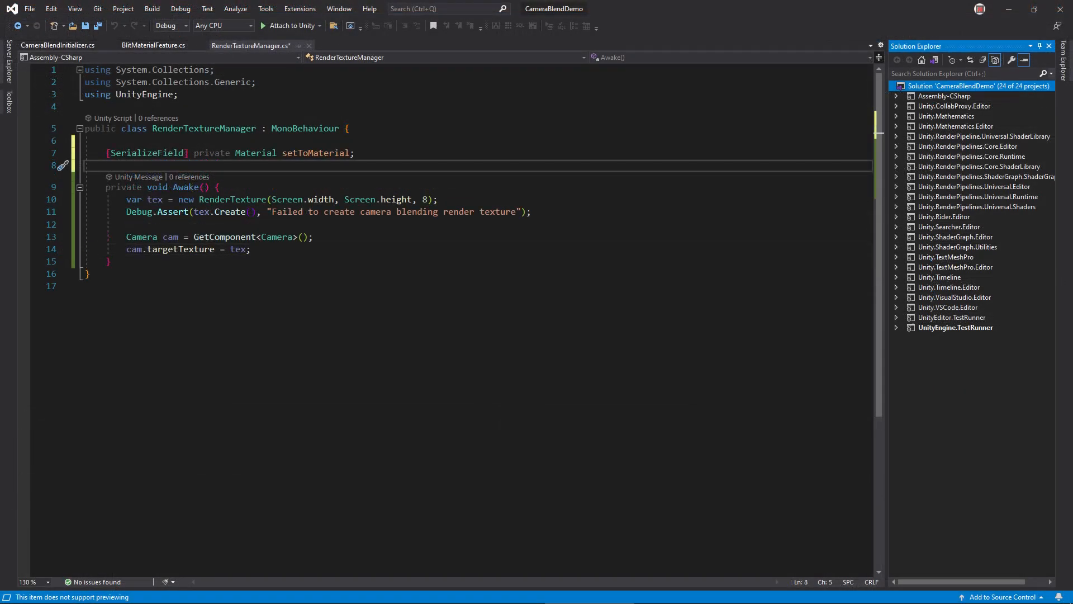
{"action": "type", "text": "setToMaterial.SetTexture(\"_BlendTex\", tex);"}
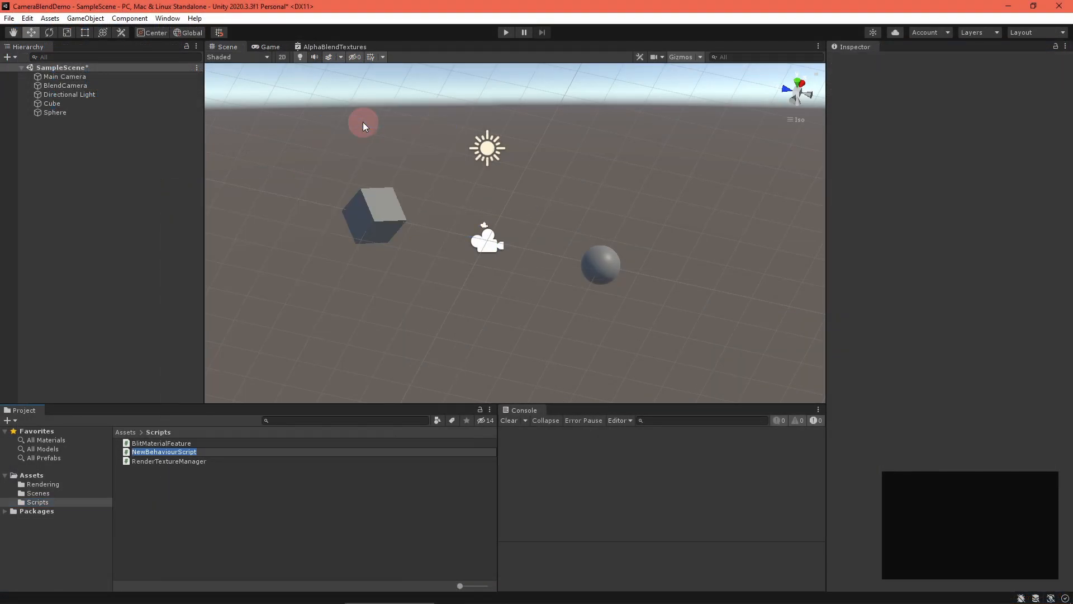
- Name the new C# script CameraBlendInitializer
{"action": "type", "text": "CameraBle"}
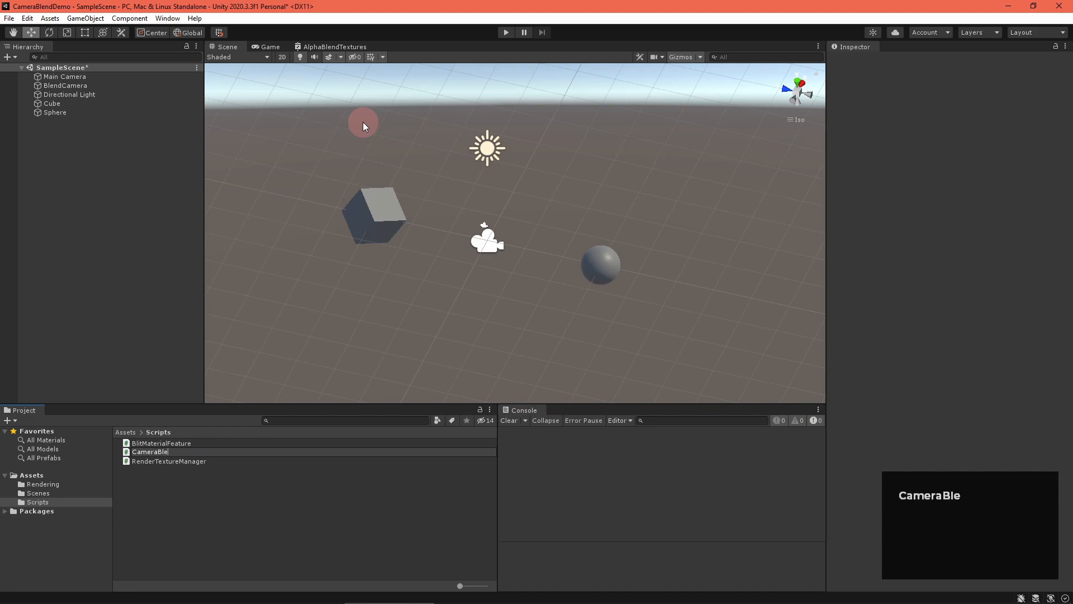
{"action": "type", "text": "ndInitia"}
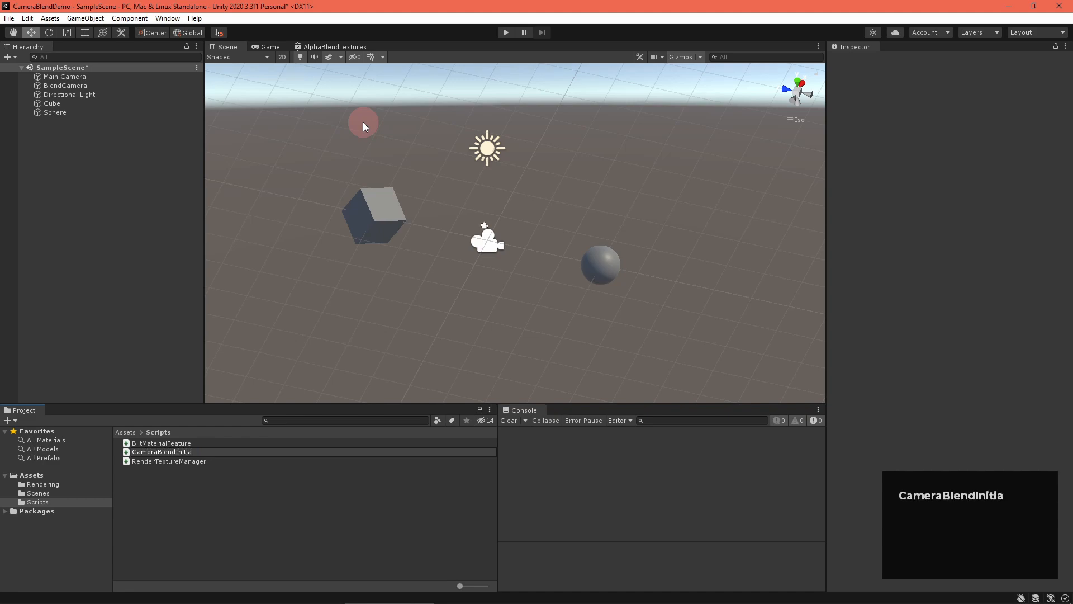
{"action": "type", "text": "lizer"}
{"action": "type", "text": "Control"}
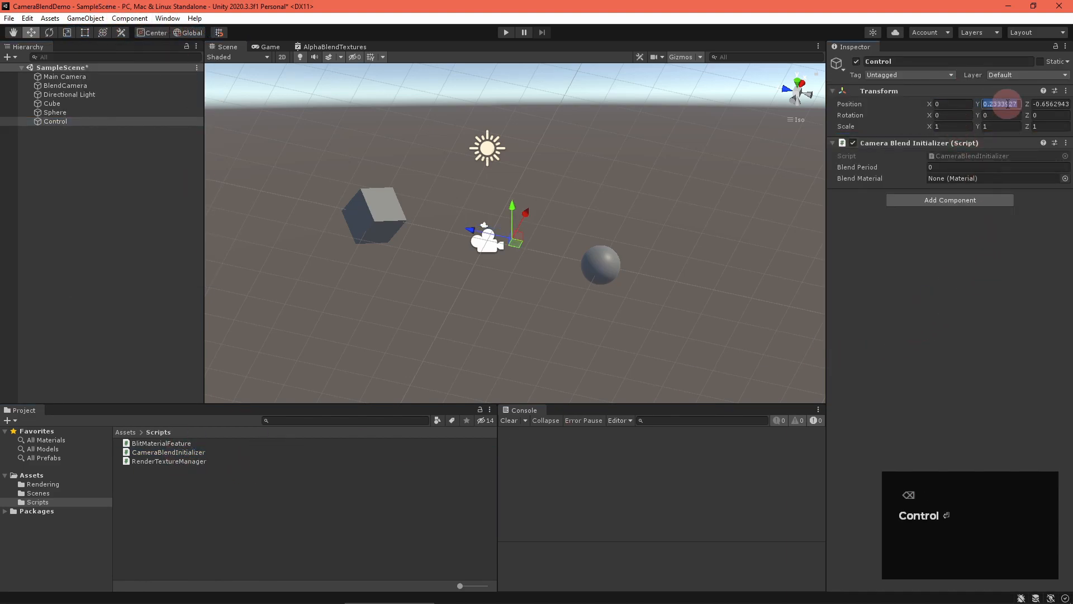
- Set the Control object's Blend Period to 3 and start Play mode
{"action": "left_click", "coordinate": [996, 167]}
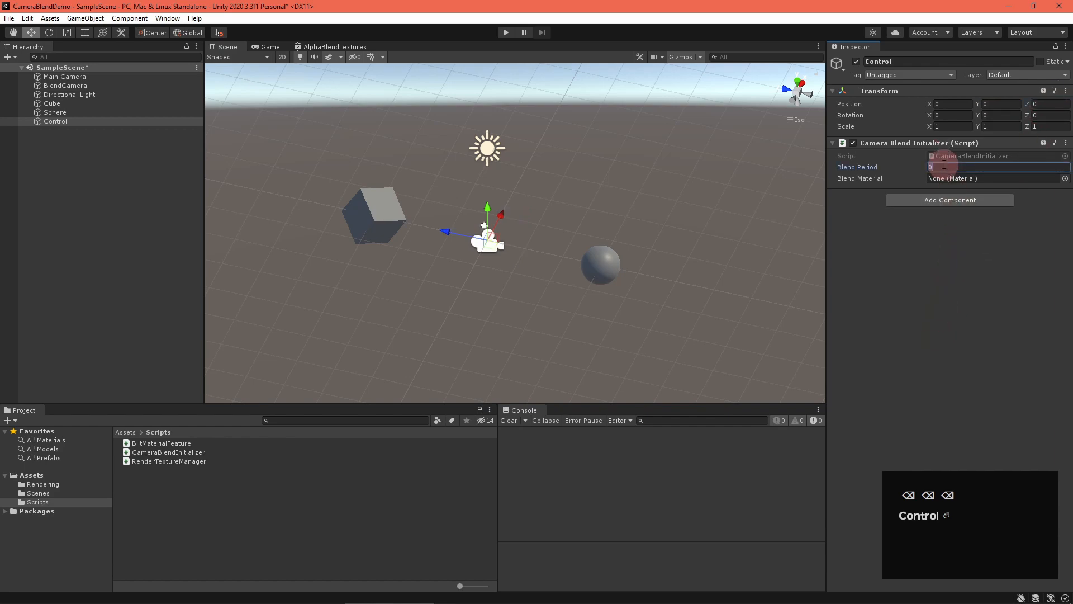
{"action": "type", "text": "3"}
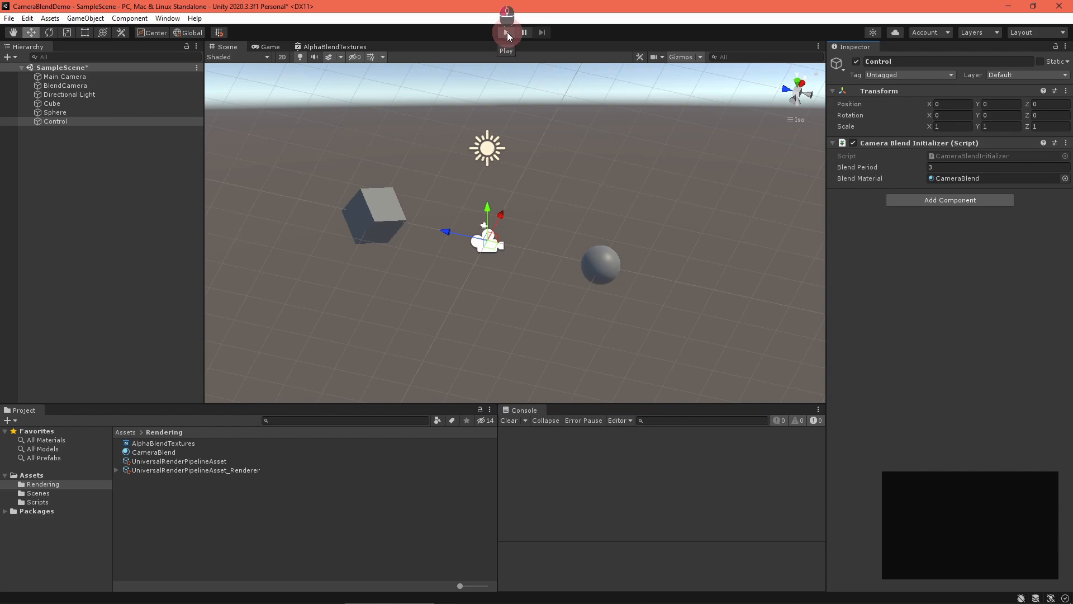
{"action": "left_click", "coordinate": [506, 33]}
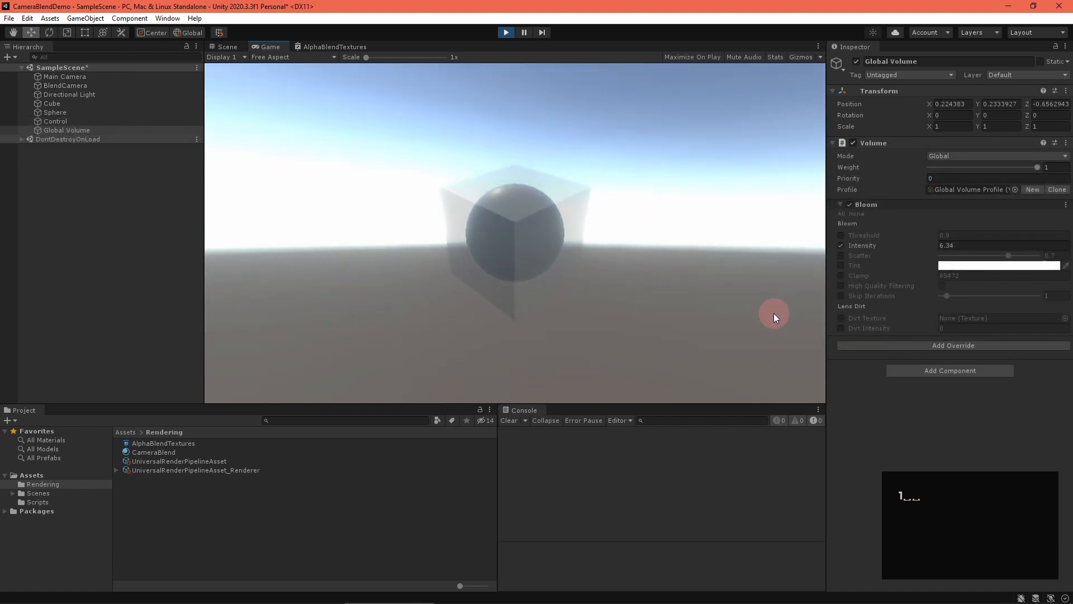
- Select the Global Volume object in the Hierarchy for removal after the test run
{"action": "left_click", "coordinate": [66, 85]}
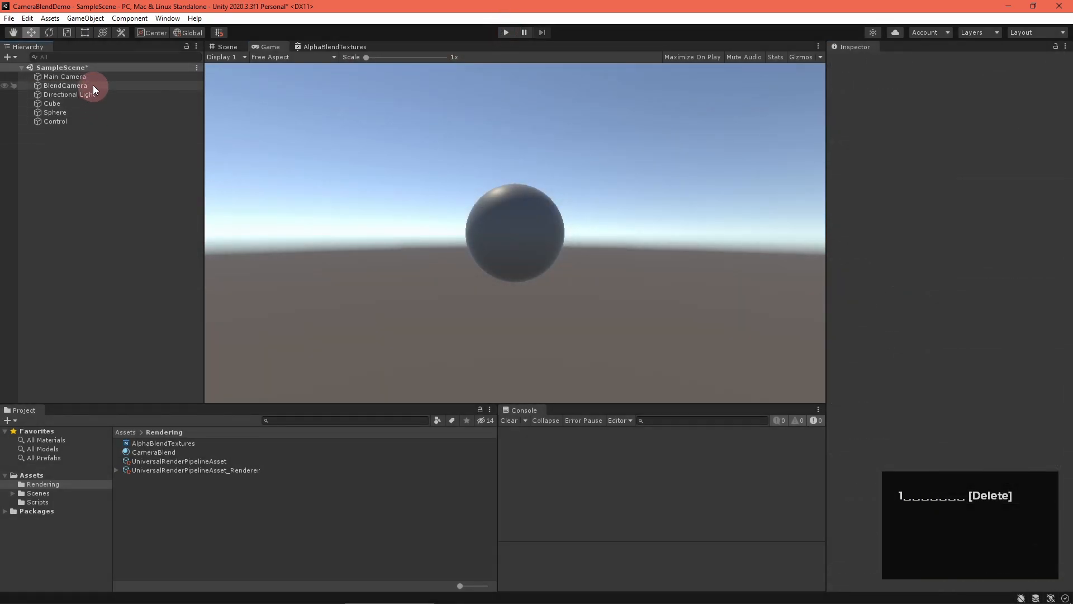
- Select BlendCamera, then untick the Camera Blend feature on UniversalRenderPipelineAsset_Renderer
{"action": "left_click", "coordinate": [65, 85]}
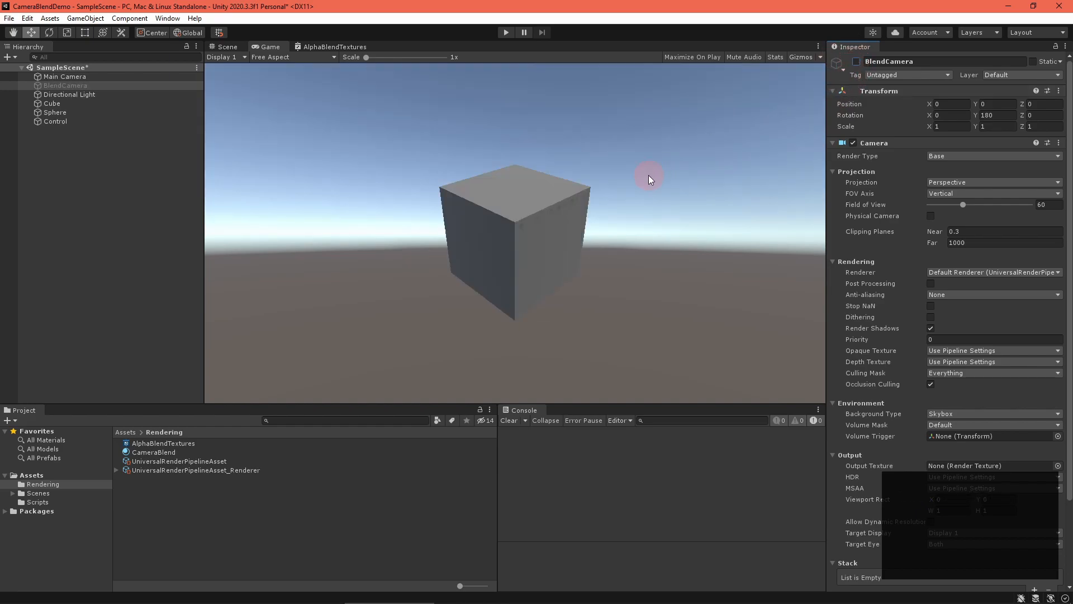
{"action": "left_click", "coordinate": [195, 470]}
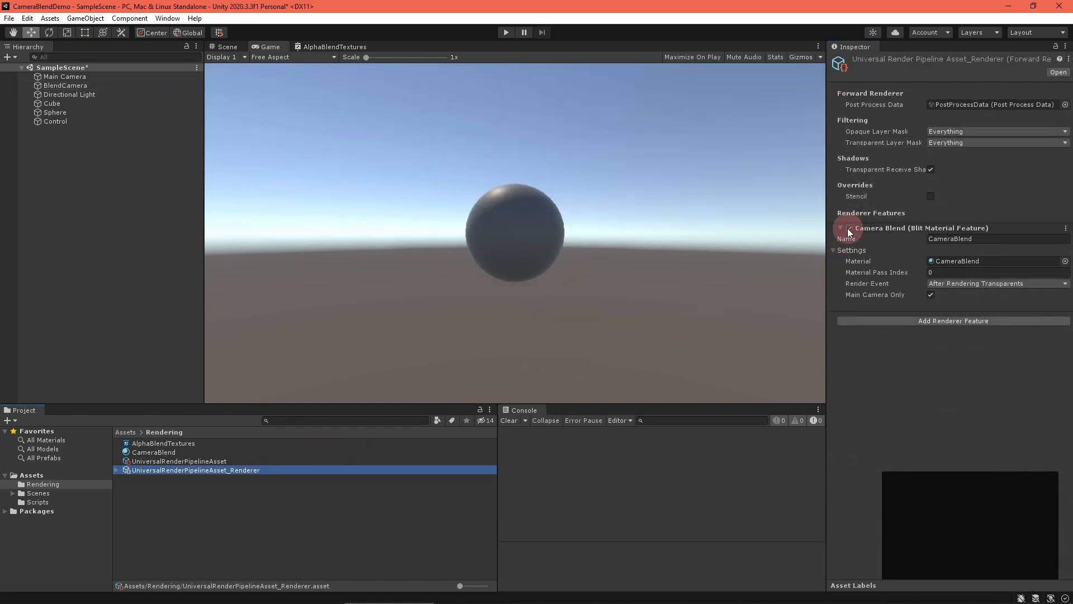
{"action": "left_click", "coordinate": [847, 228]}
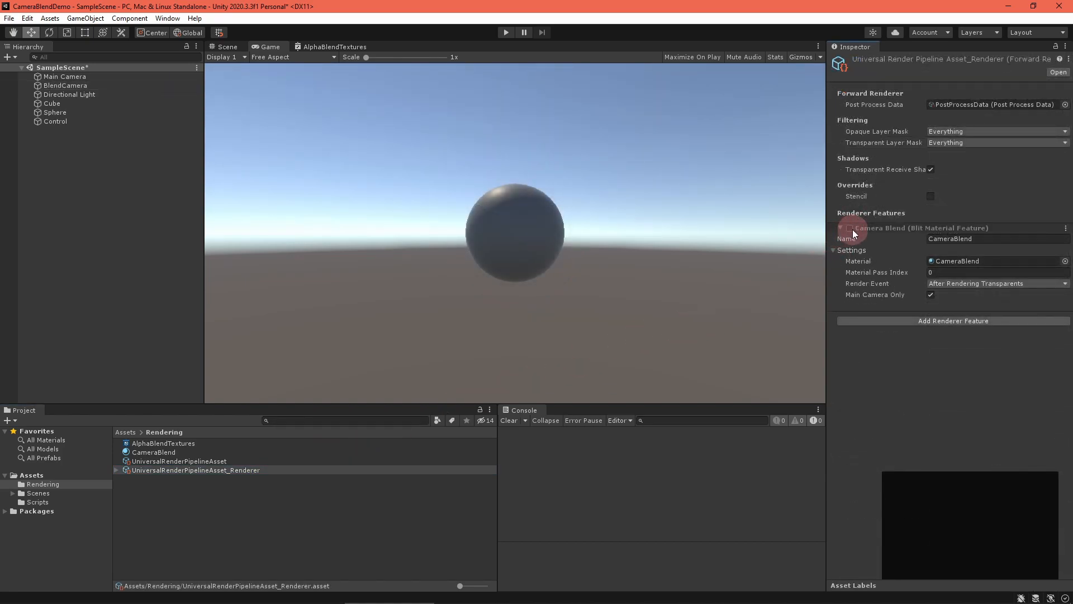